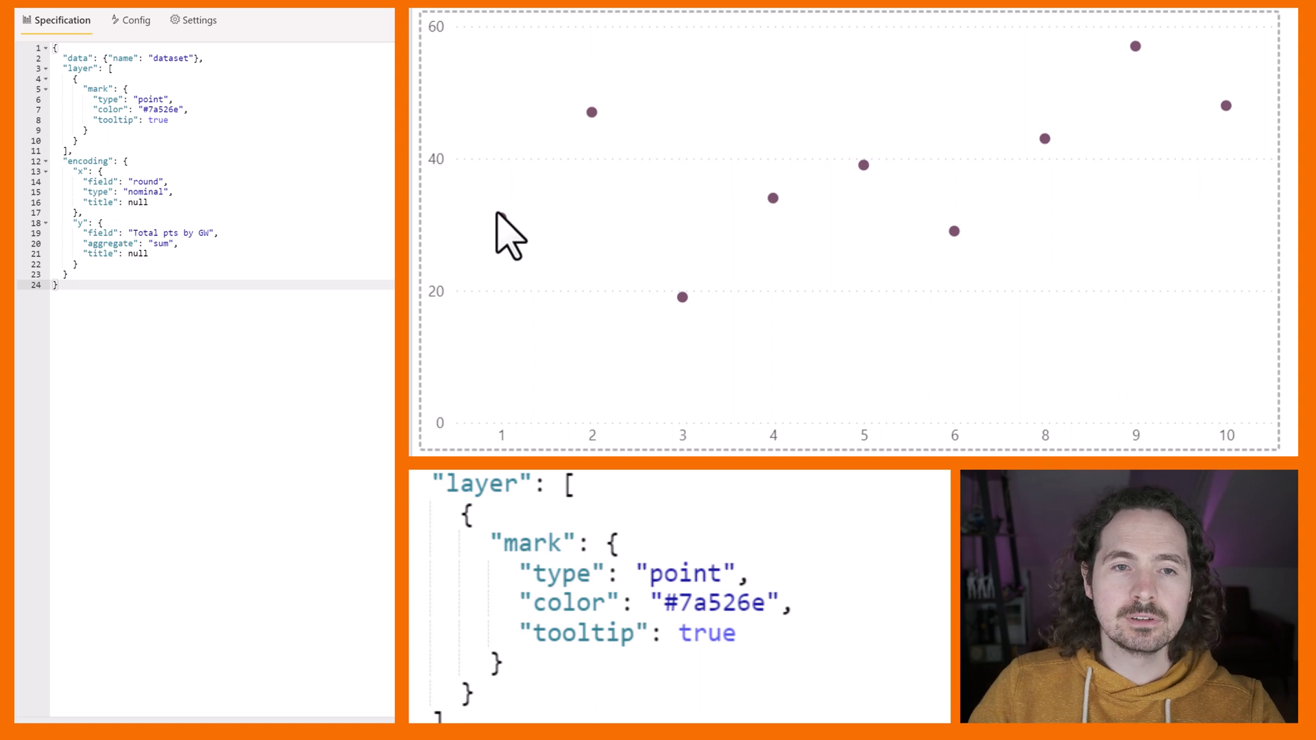
mouse_move(502, 220)
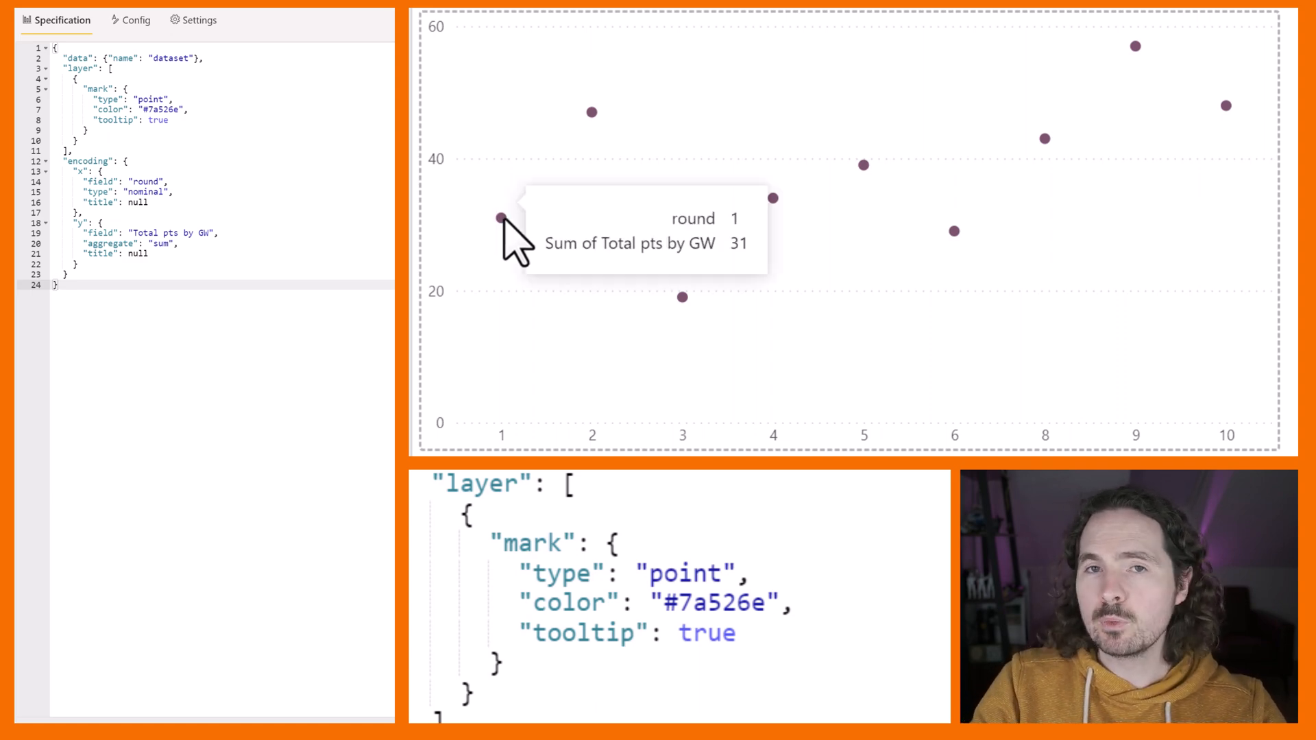
mouse_move(516, 252)
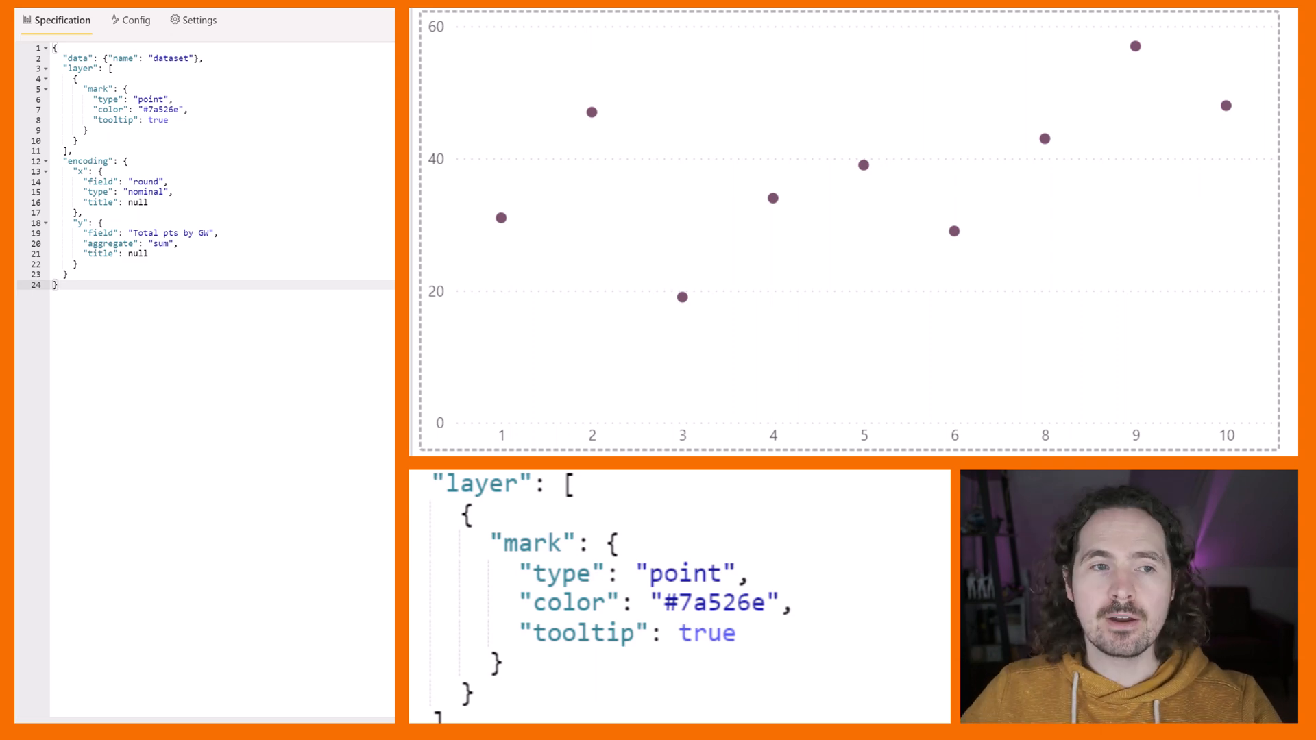
- Change the mark type from point to bar so Total pts by GW renders as bars
double_click(150, 98)
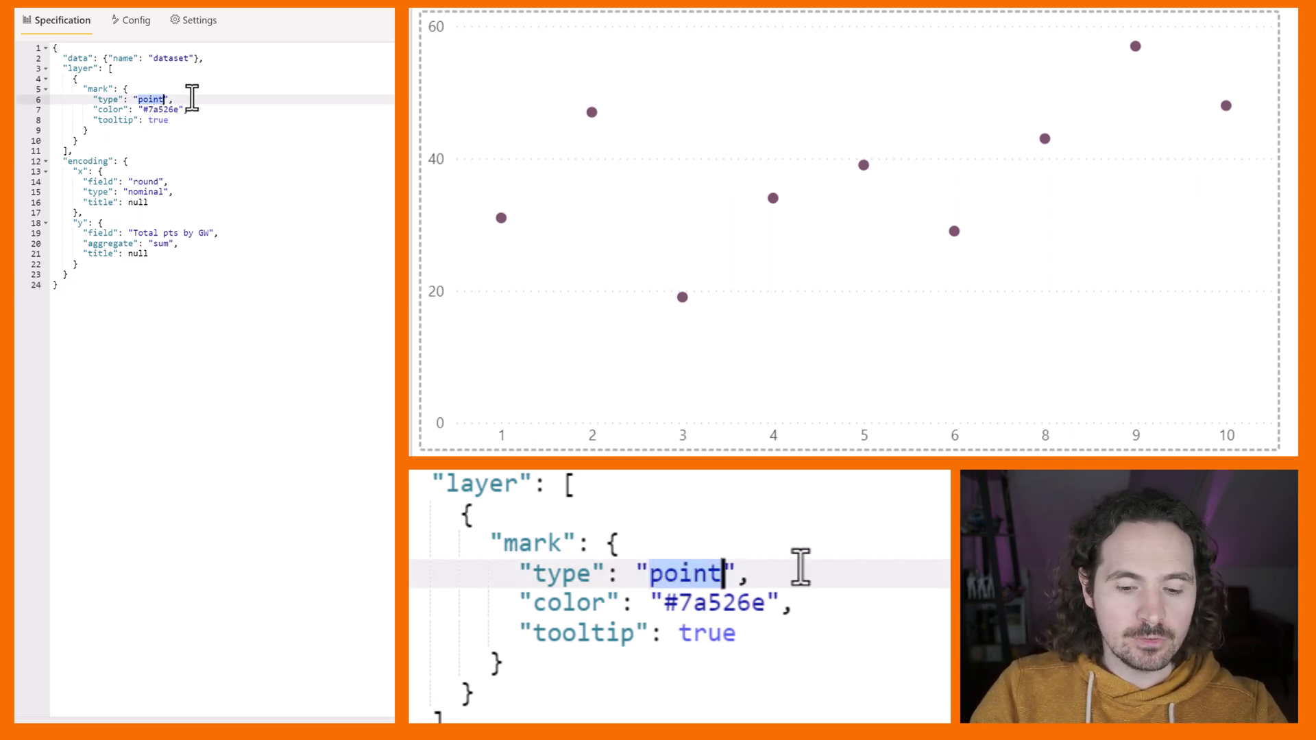
type("bar")
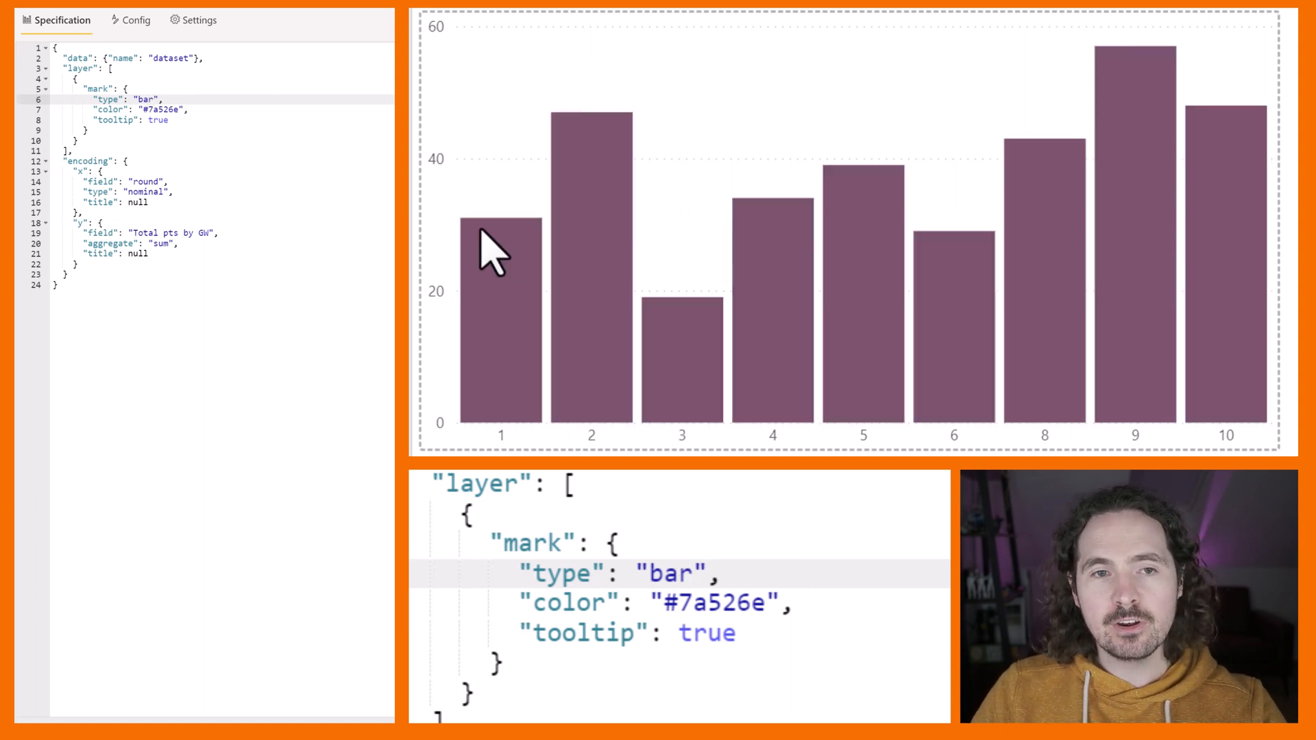
mouse_move(529, 245)
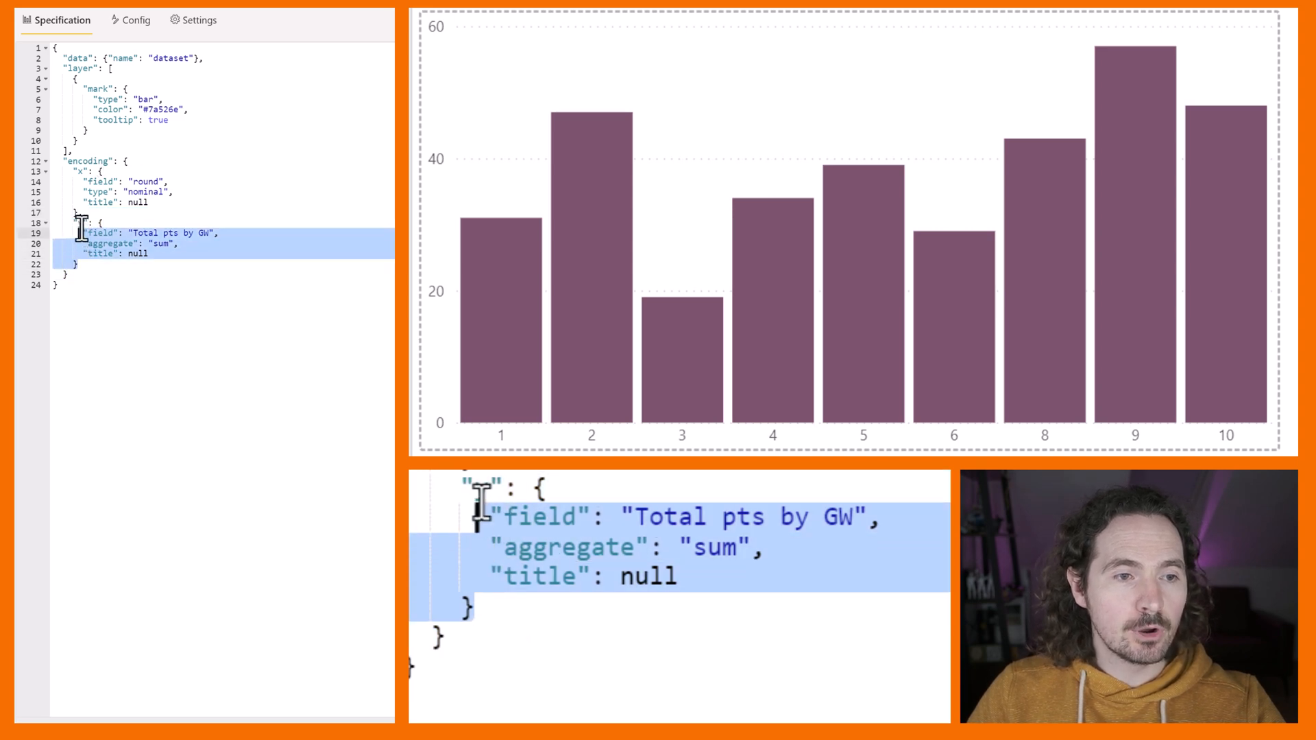
- Paste a copy of the y encoding and rename its key to y2
type("y2\": {")
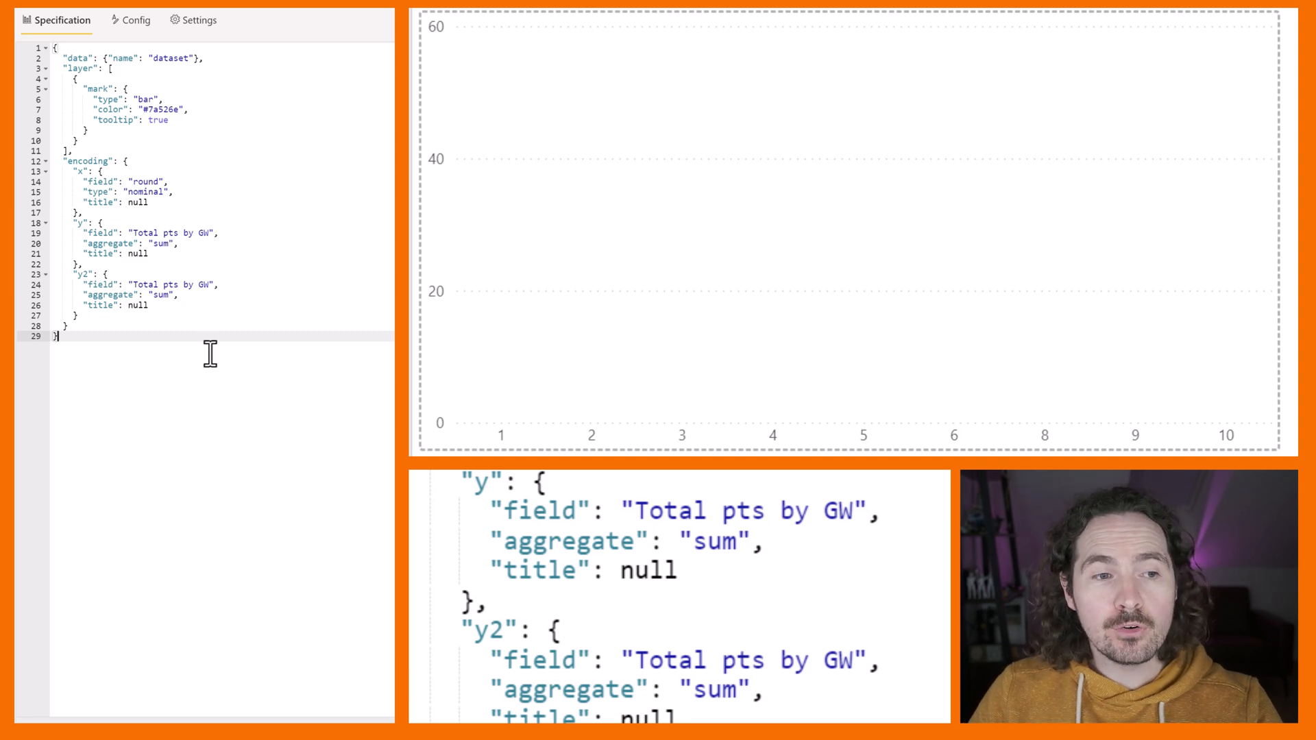
mouse_move(163, 446)
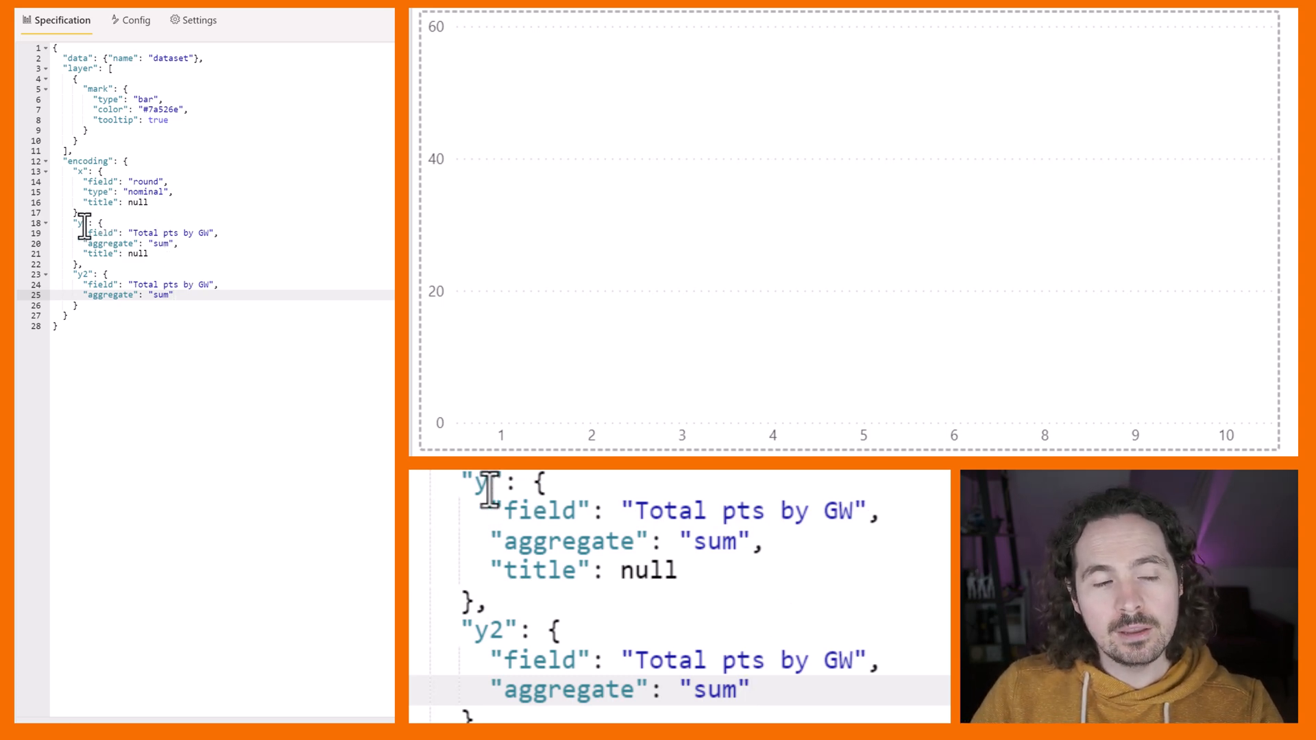
mouse_move(617, 510)
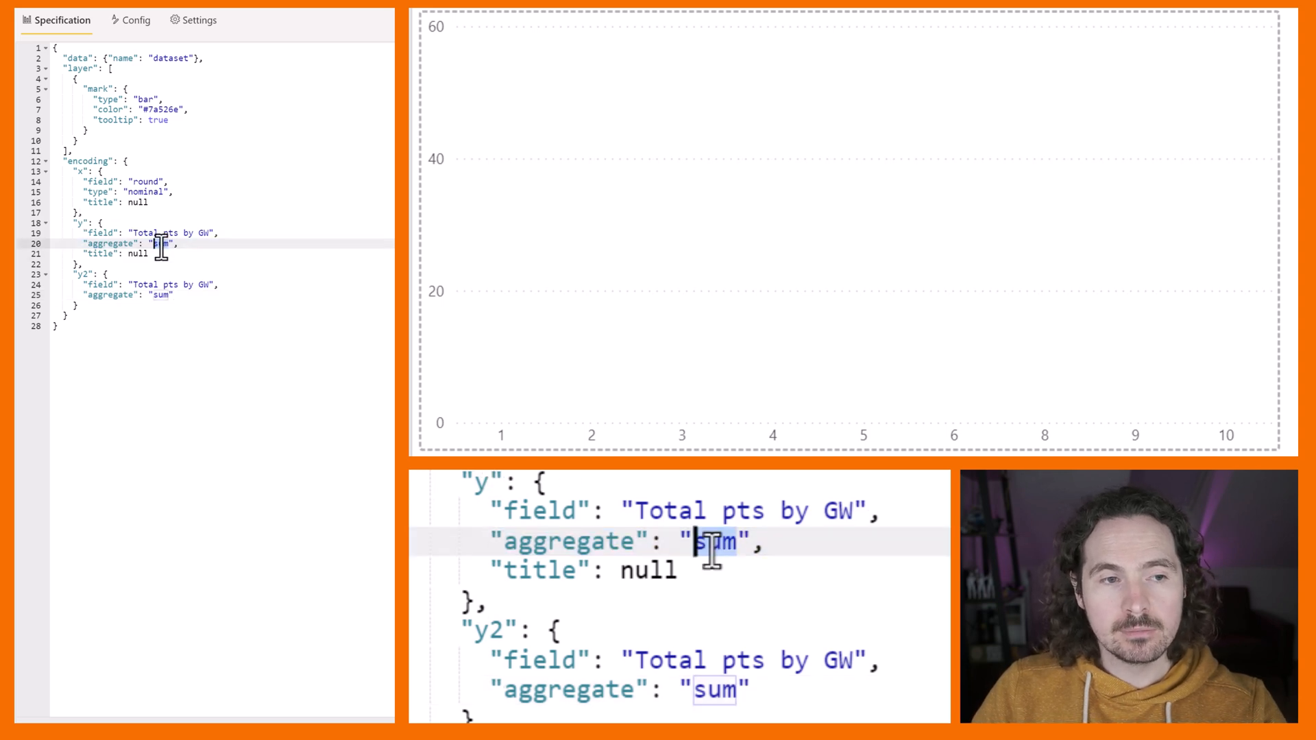
- Aggregate y as max and y2 as min so bars float between each round's extremes
type("max")
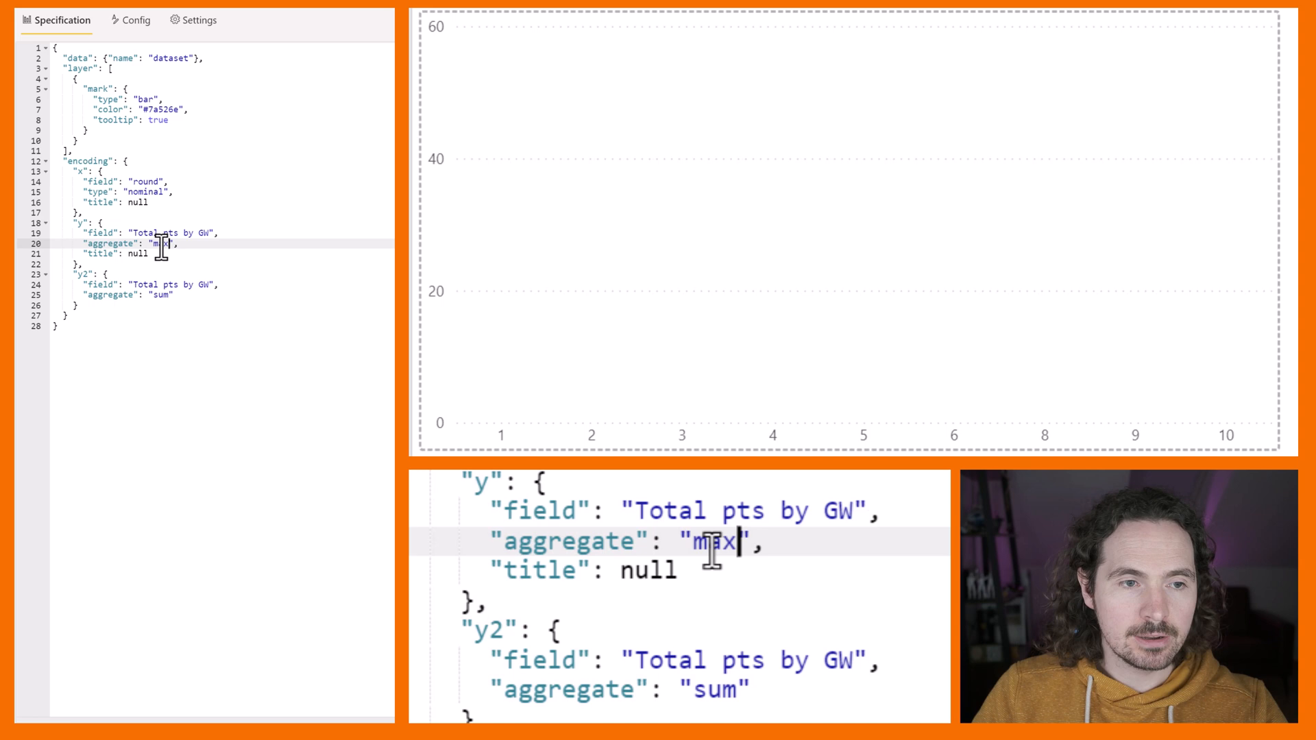
mouse_move(211, 312)
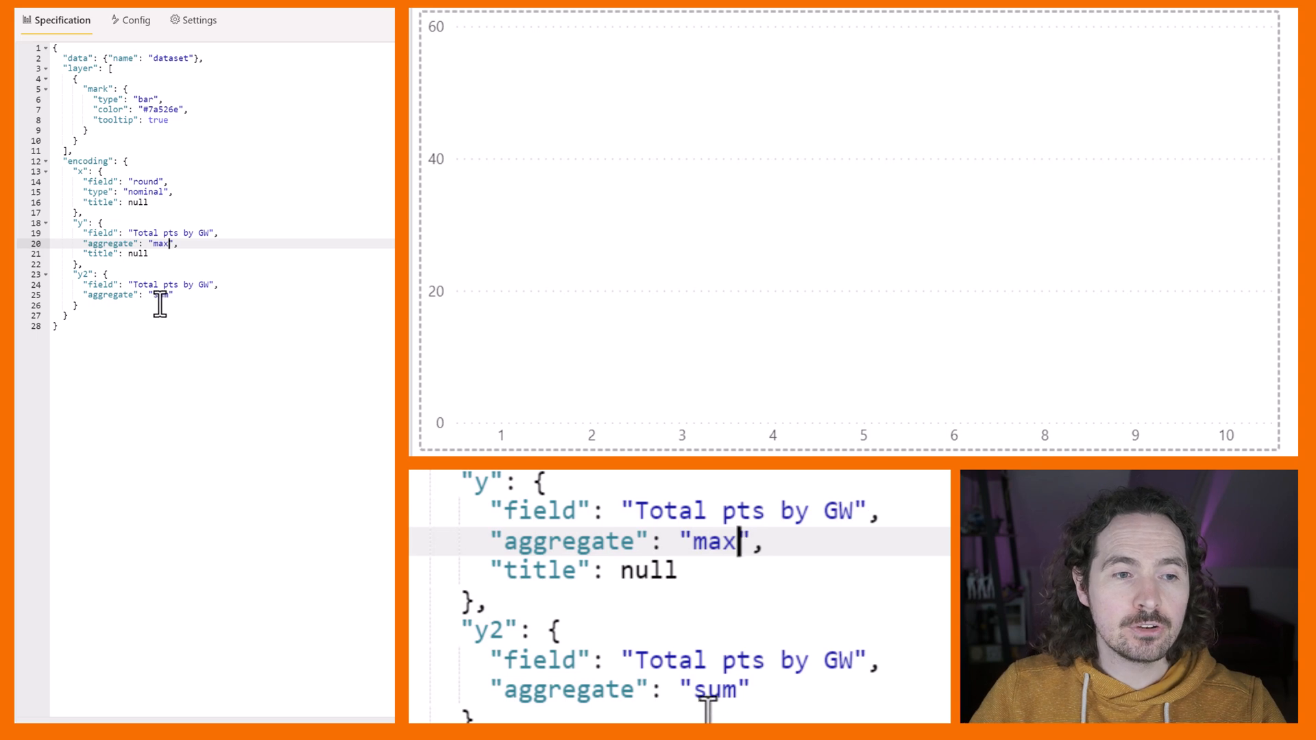
type("min")
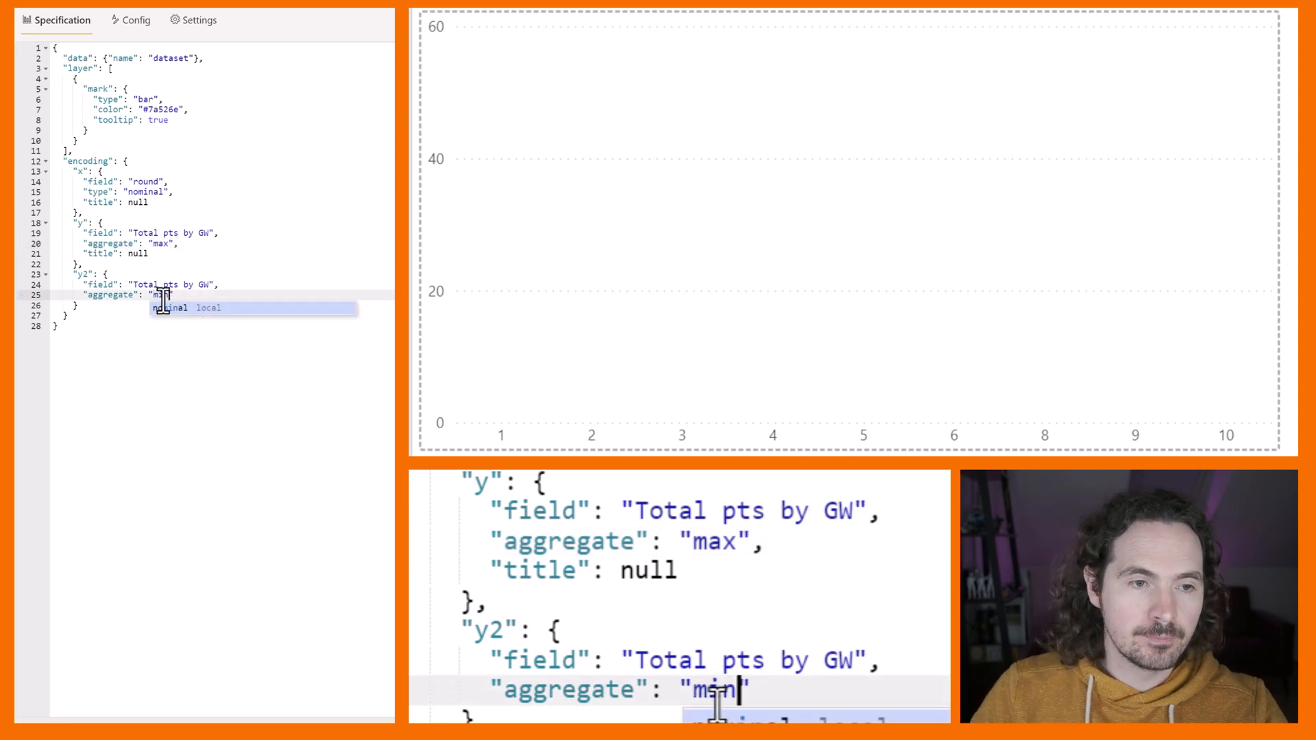
type("min")
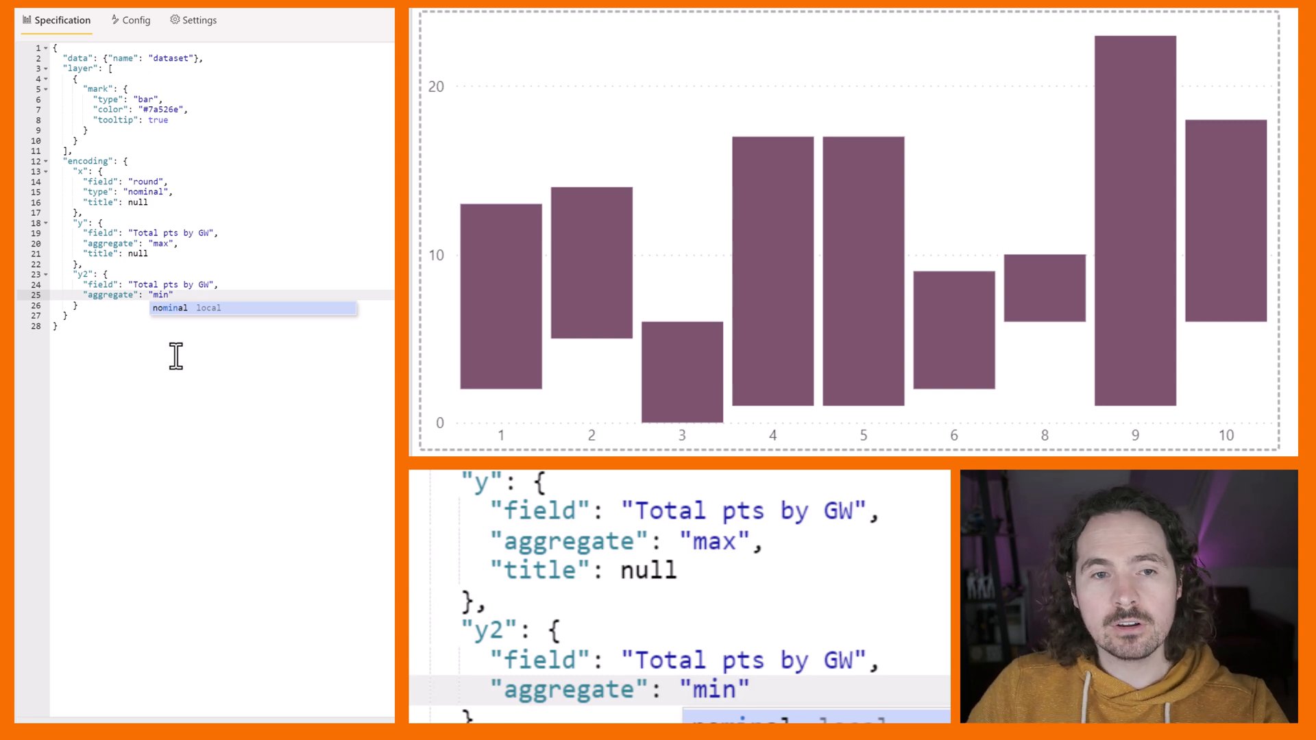
mouse_move(462, 391)
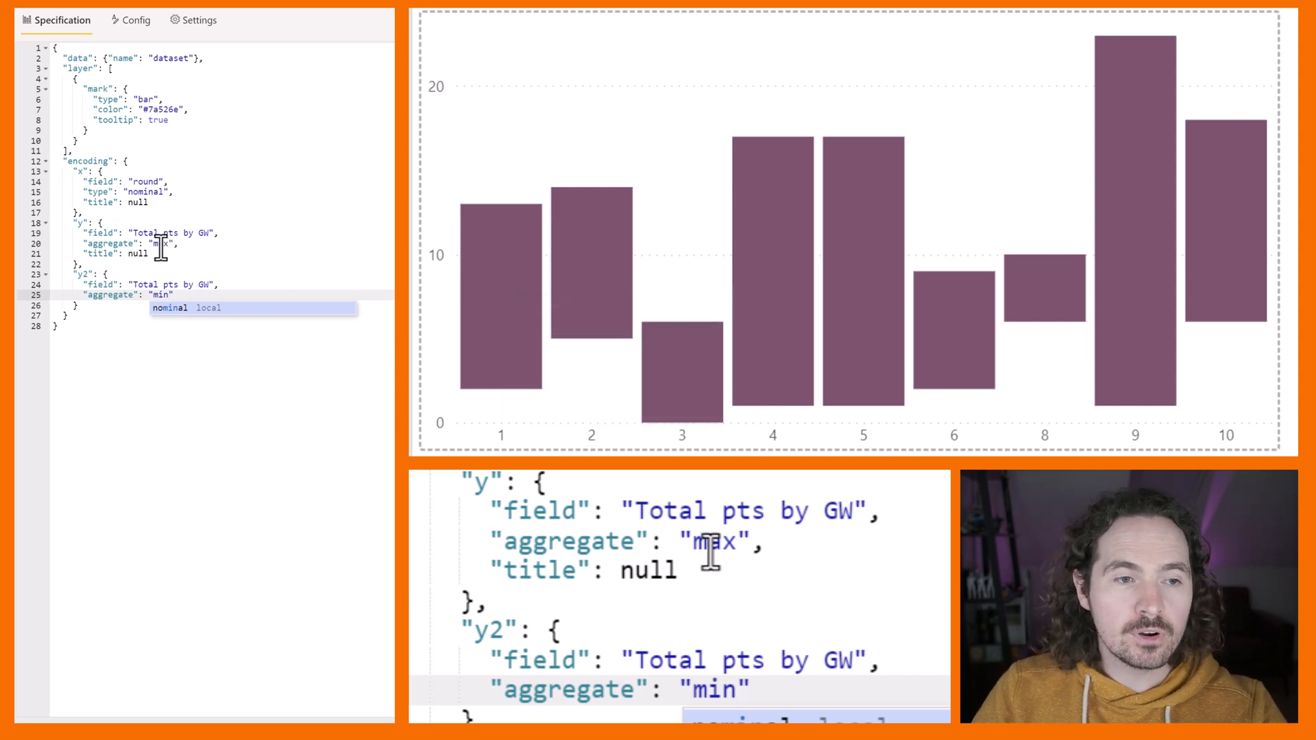
type("sum")
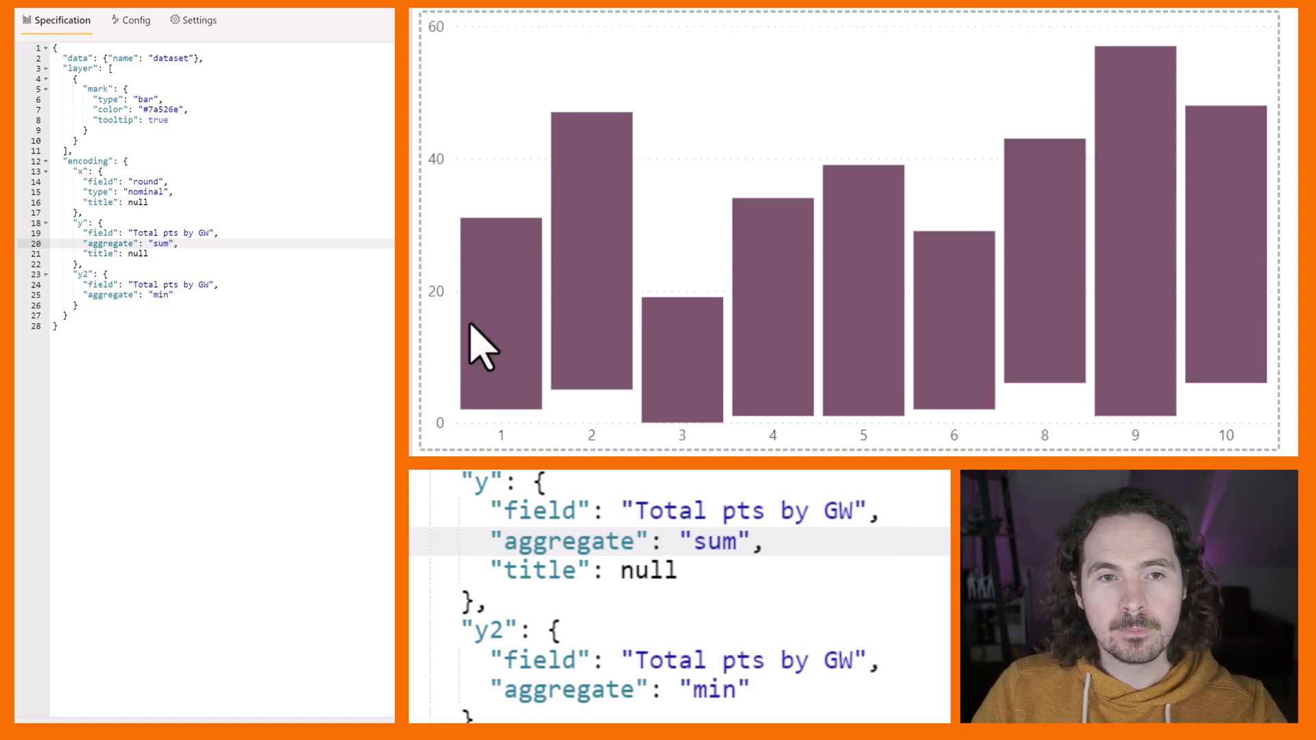
mouse_move(499, 352)
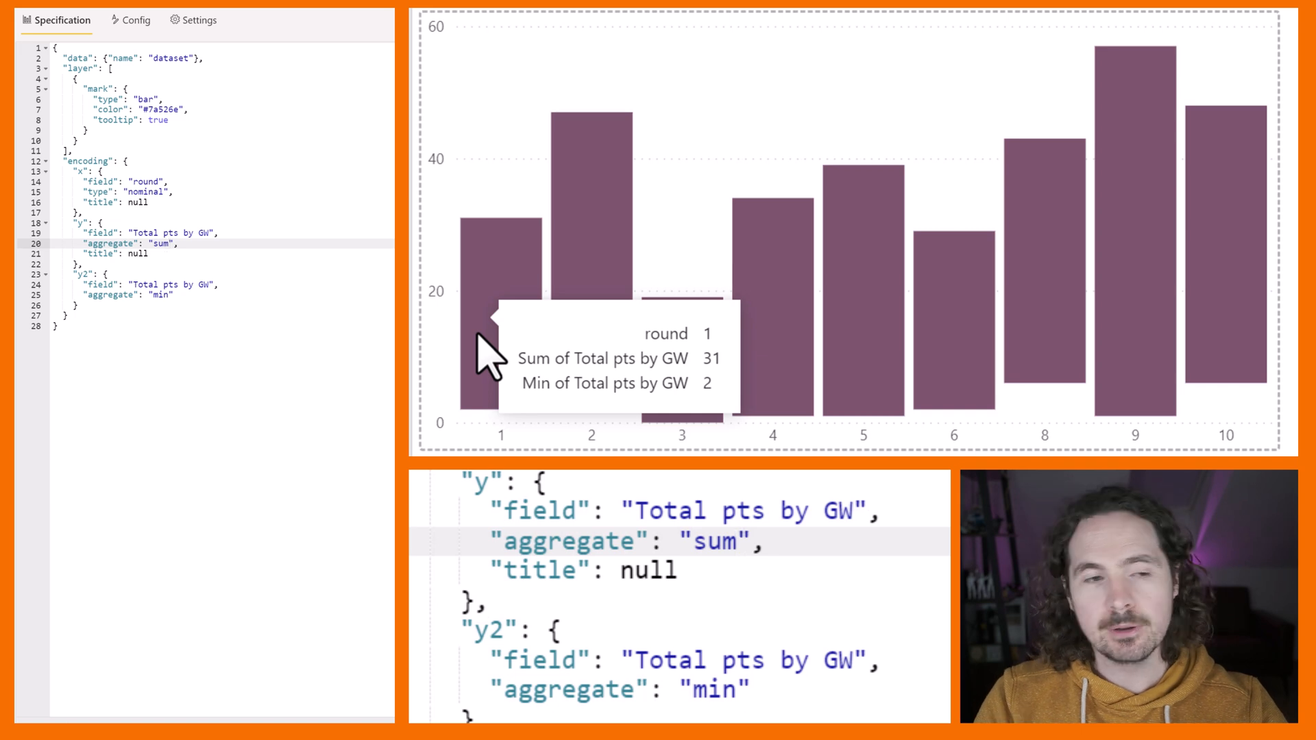
mouse_move(375, 376)
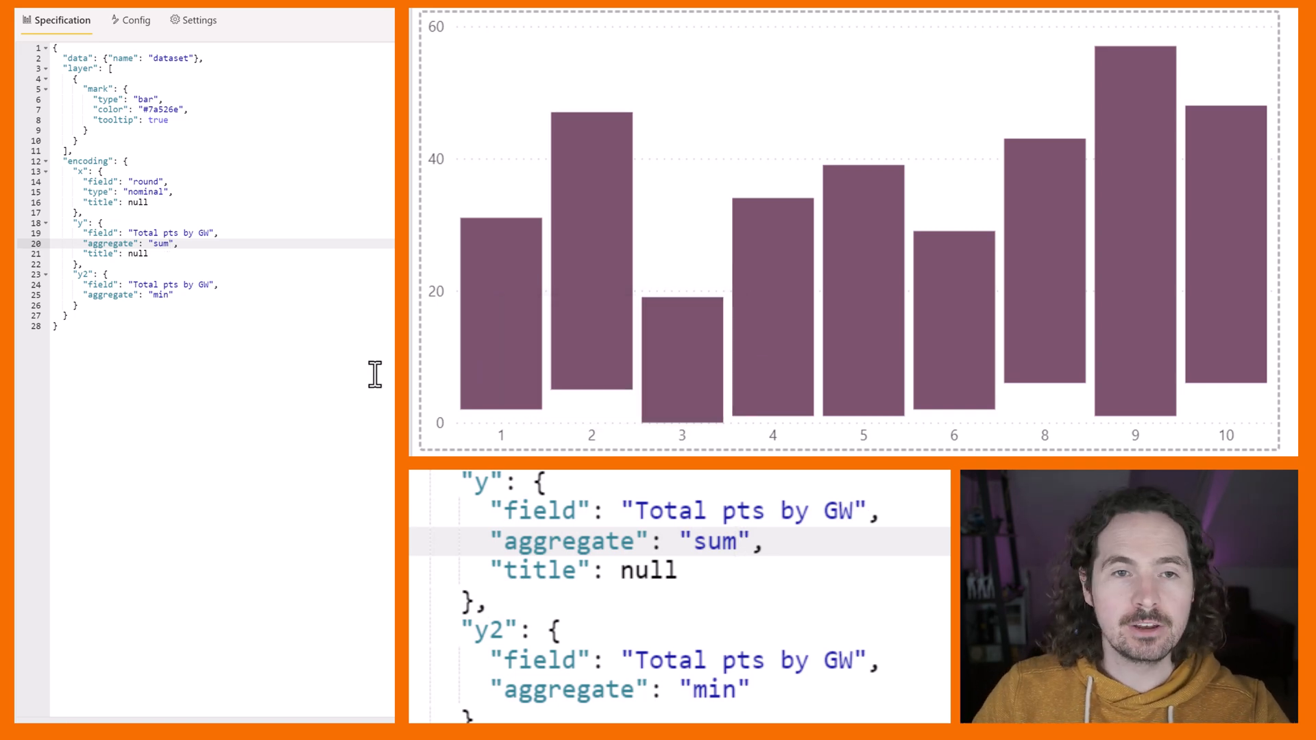
mouse_move(588, 285)
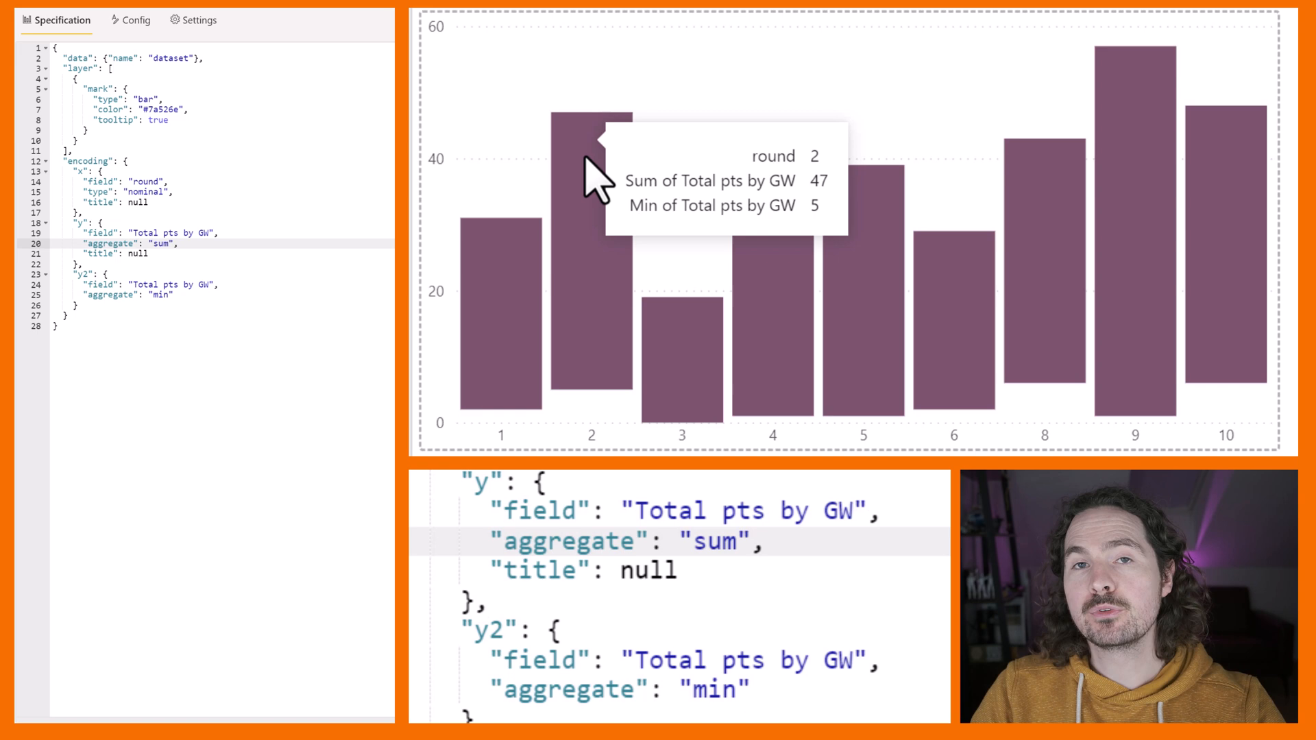
mouse_move(171, 332)
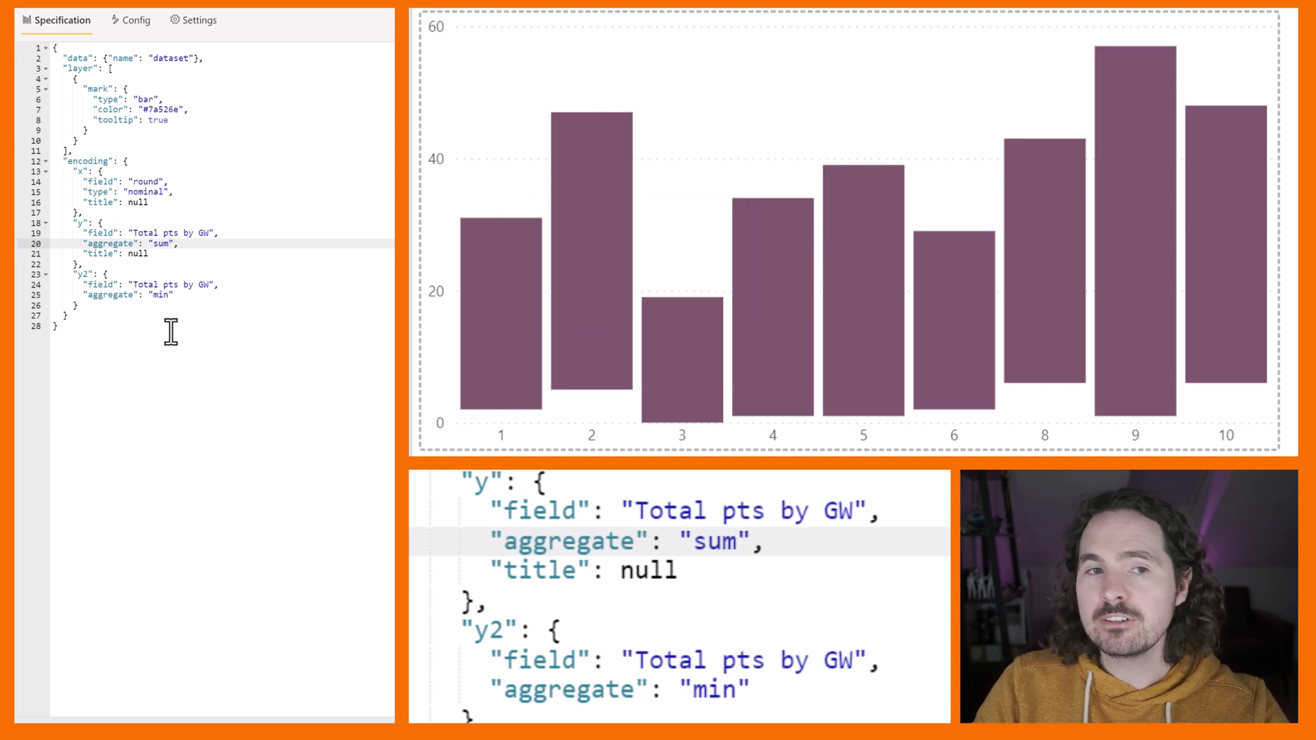
double_click(717, 543)
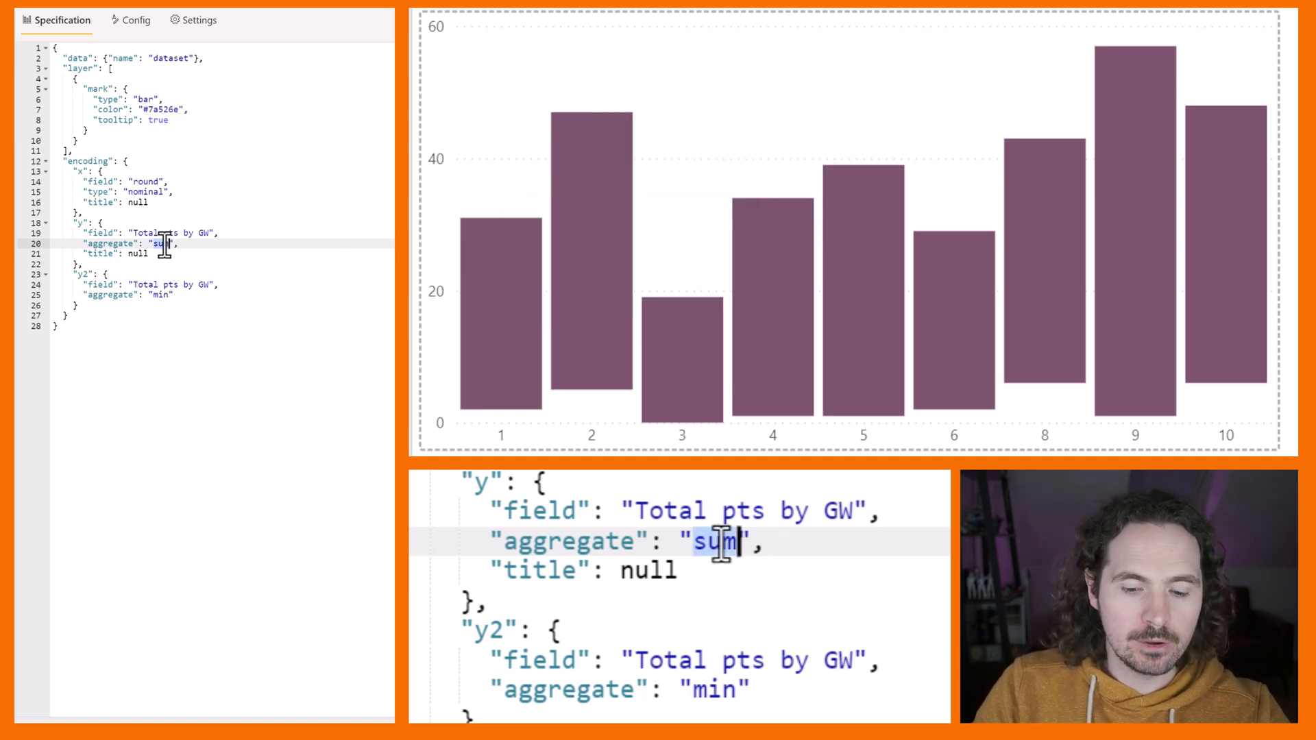
type("max")
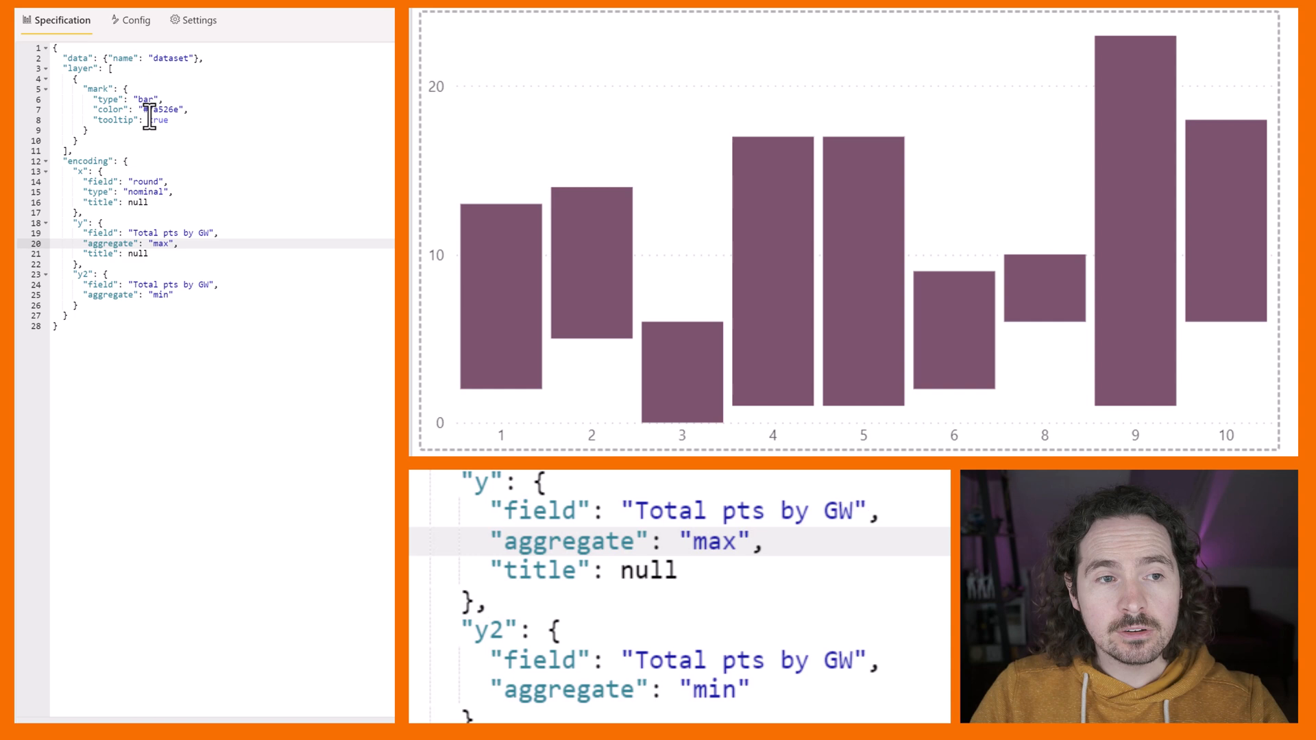
- Switch the mark to area with "line": false for a filled min-to-max band
type("ar")
left_click(133, 119)
type(",")
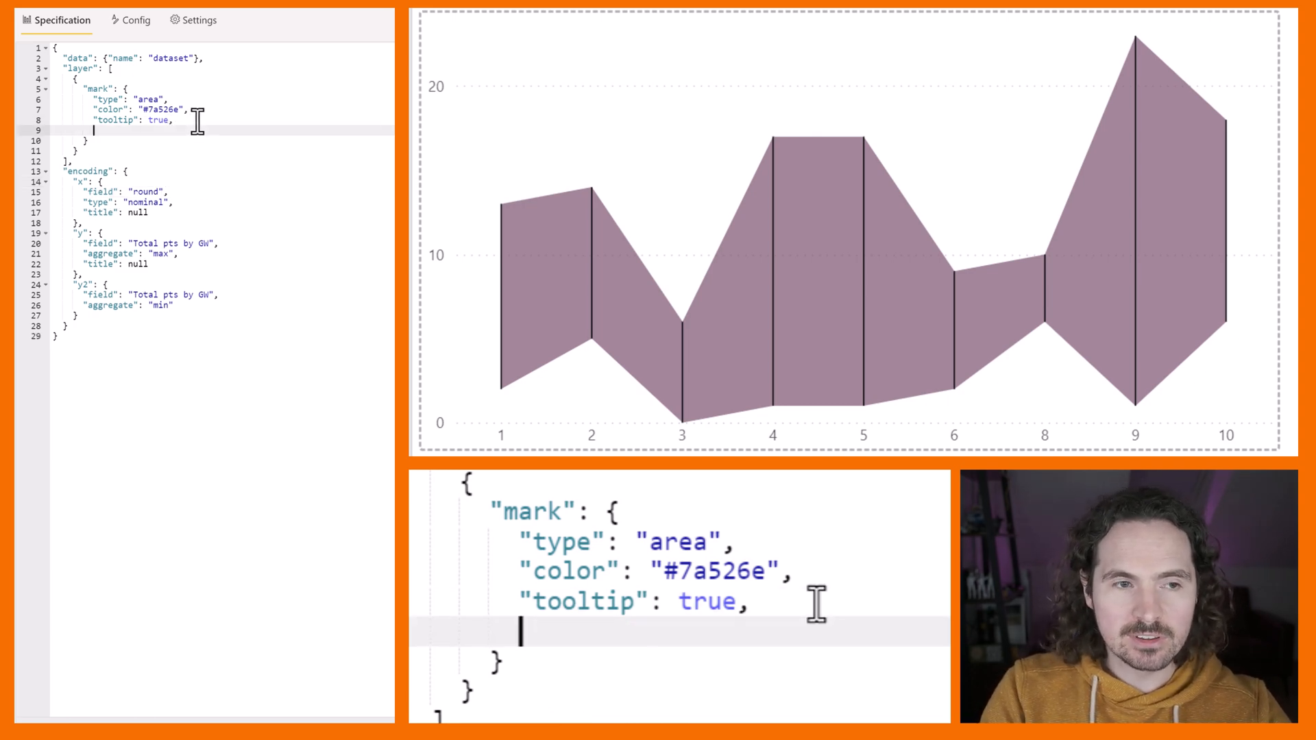
type("\"line\"")
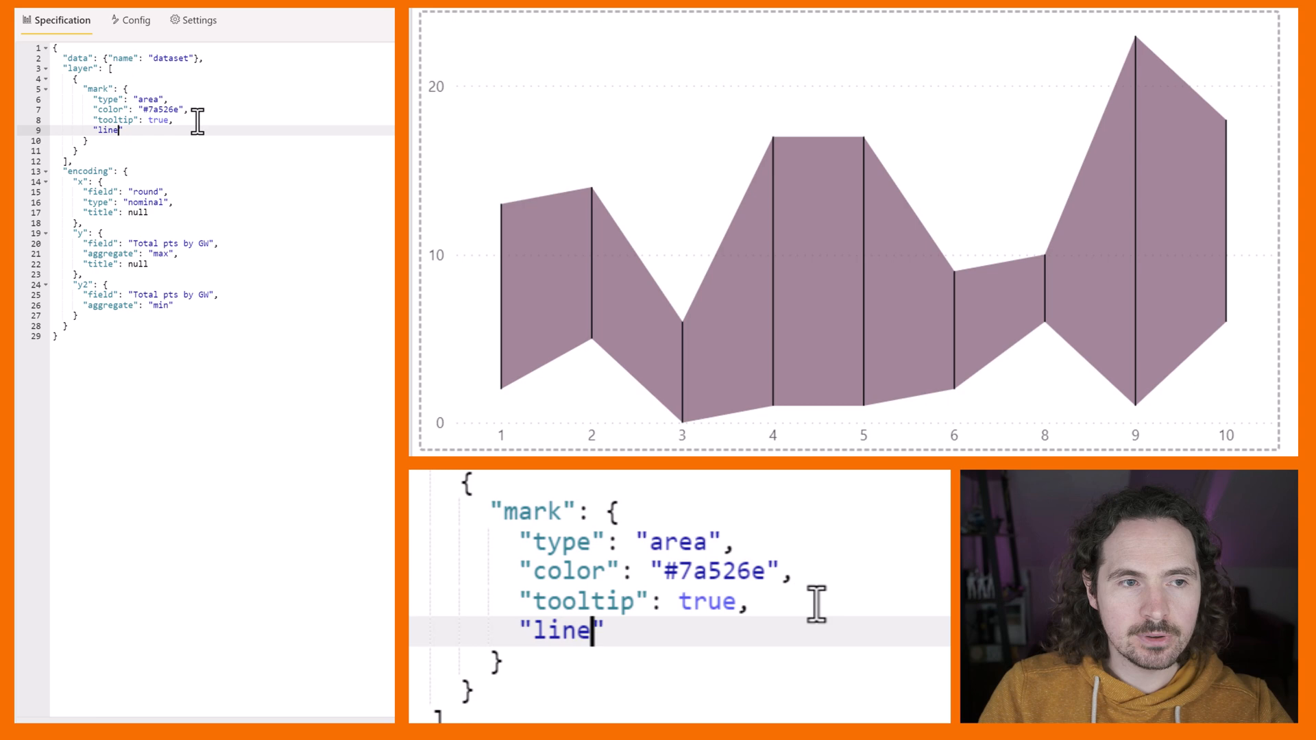
type("\":")
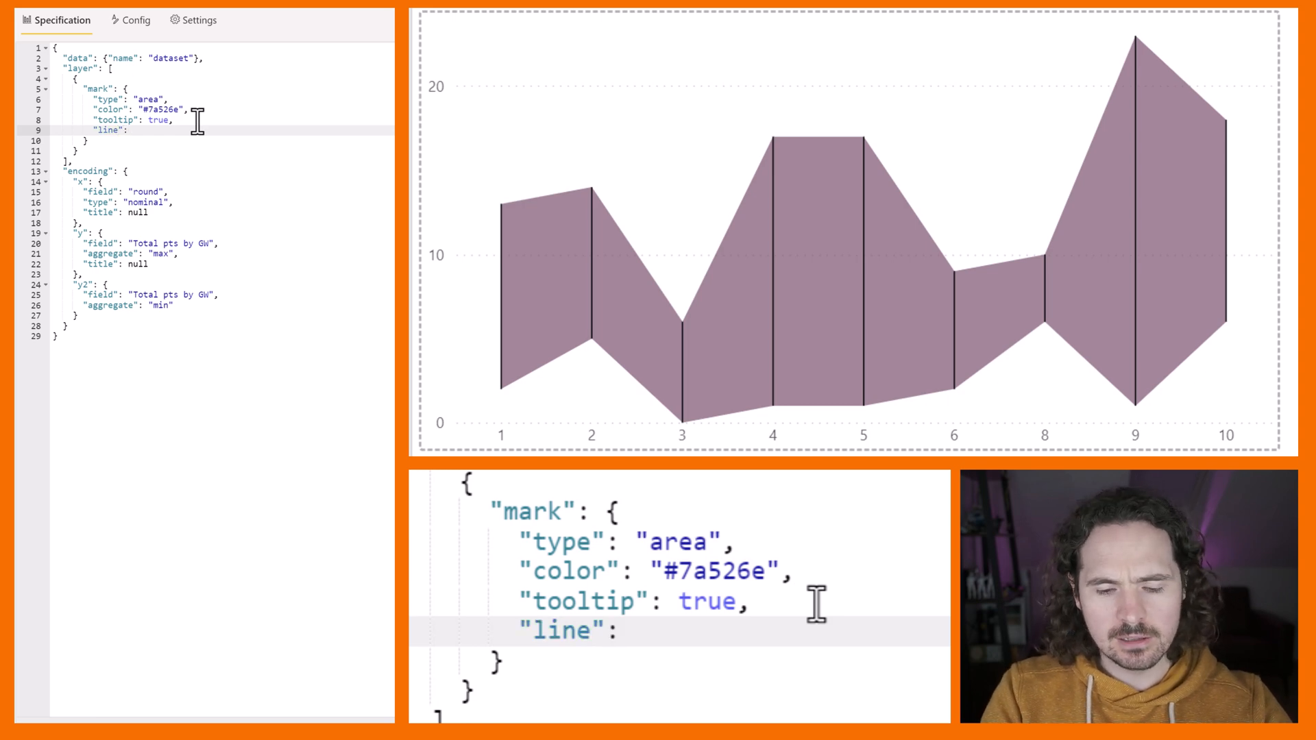
type("false,")
type("\"interpol")
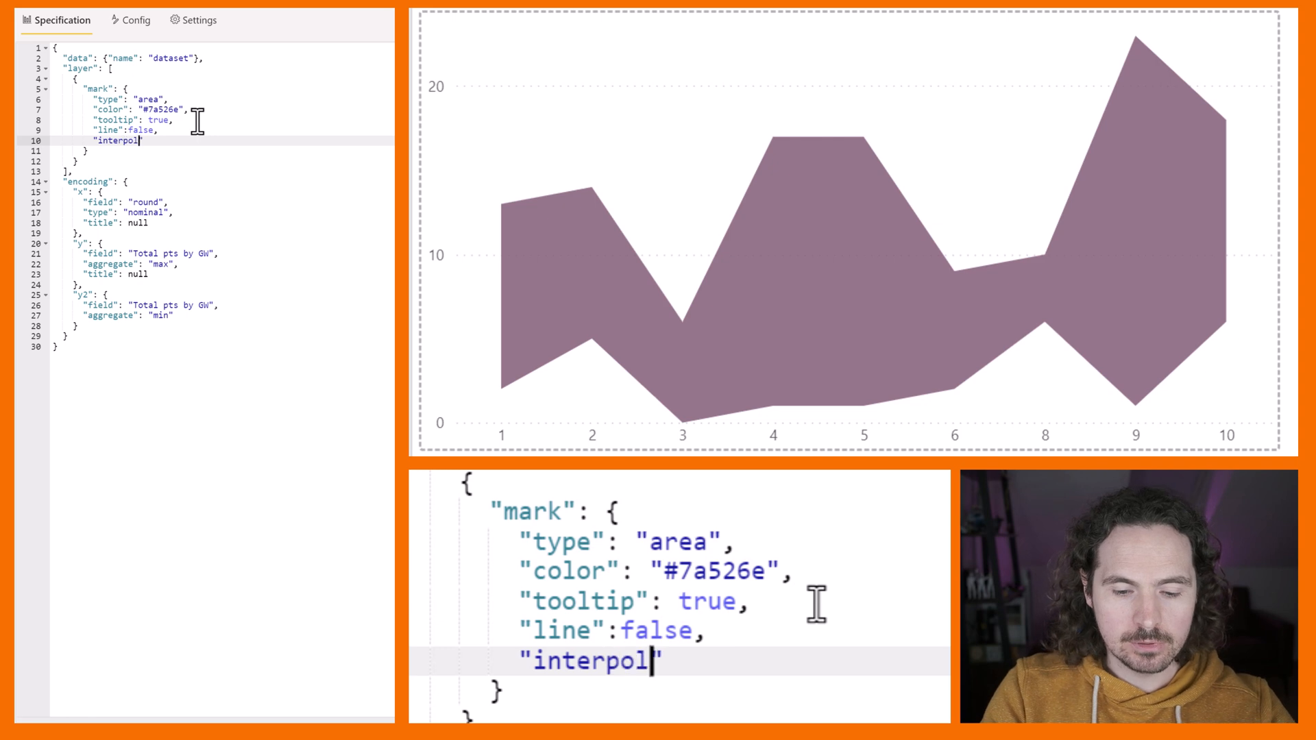
- Give the area mark "interpolate": "cardinal" for smooth curved edges
type("ate\":")
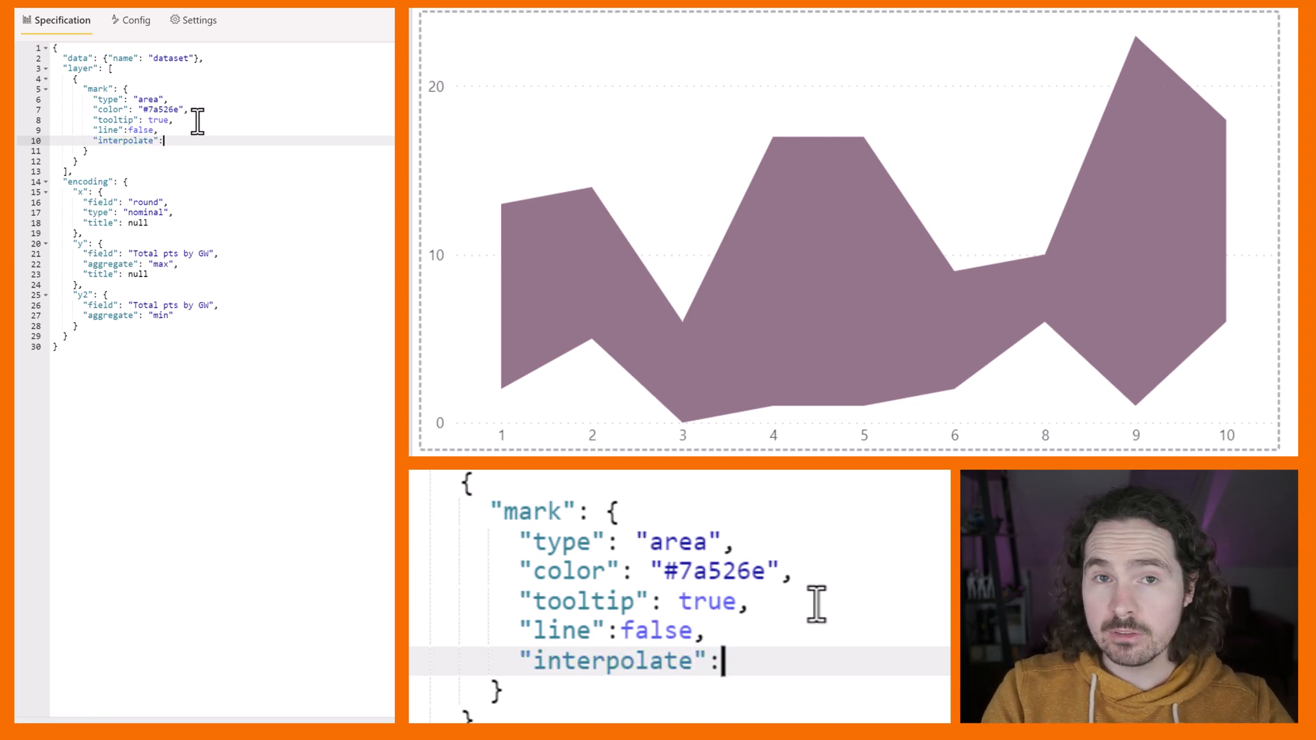
type("\"car\"")
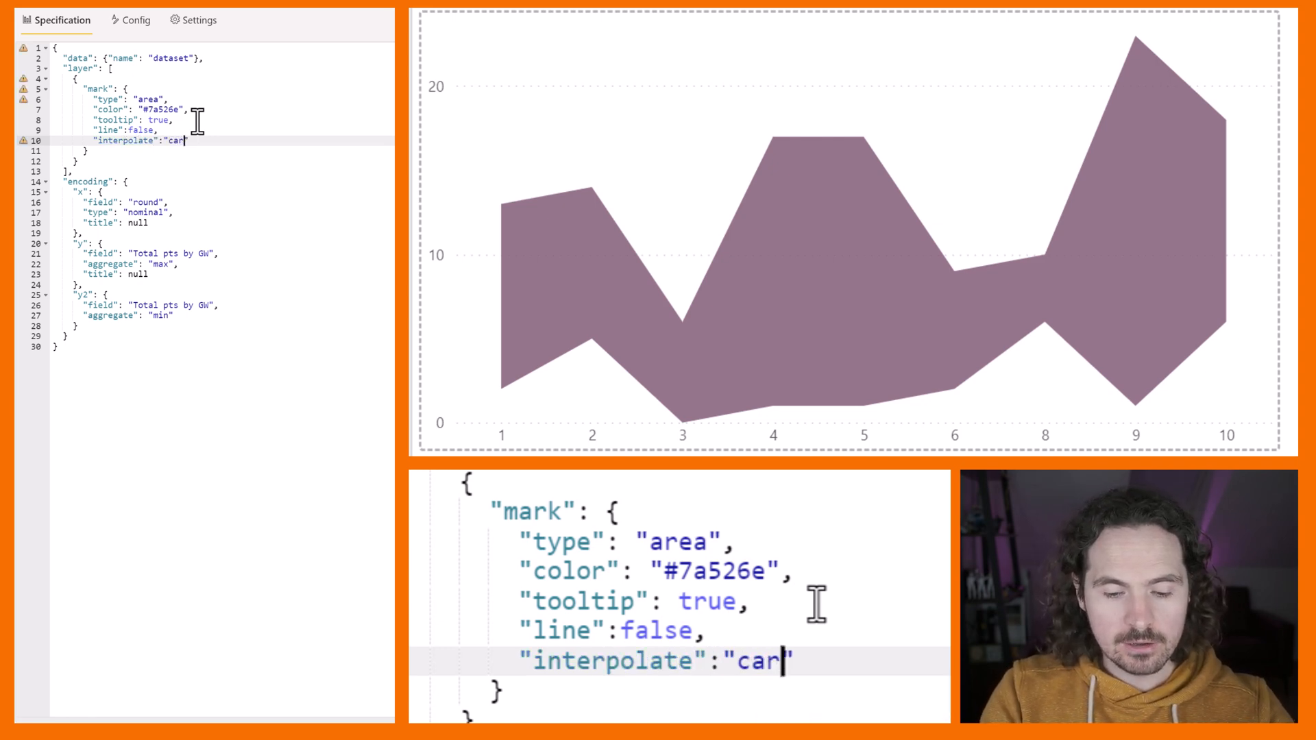
type("dinal")
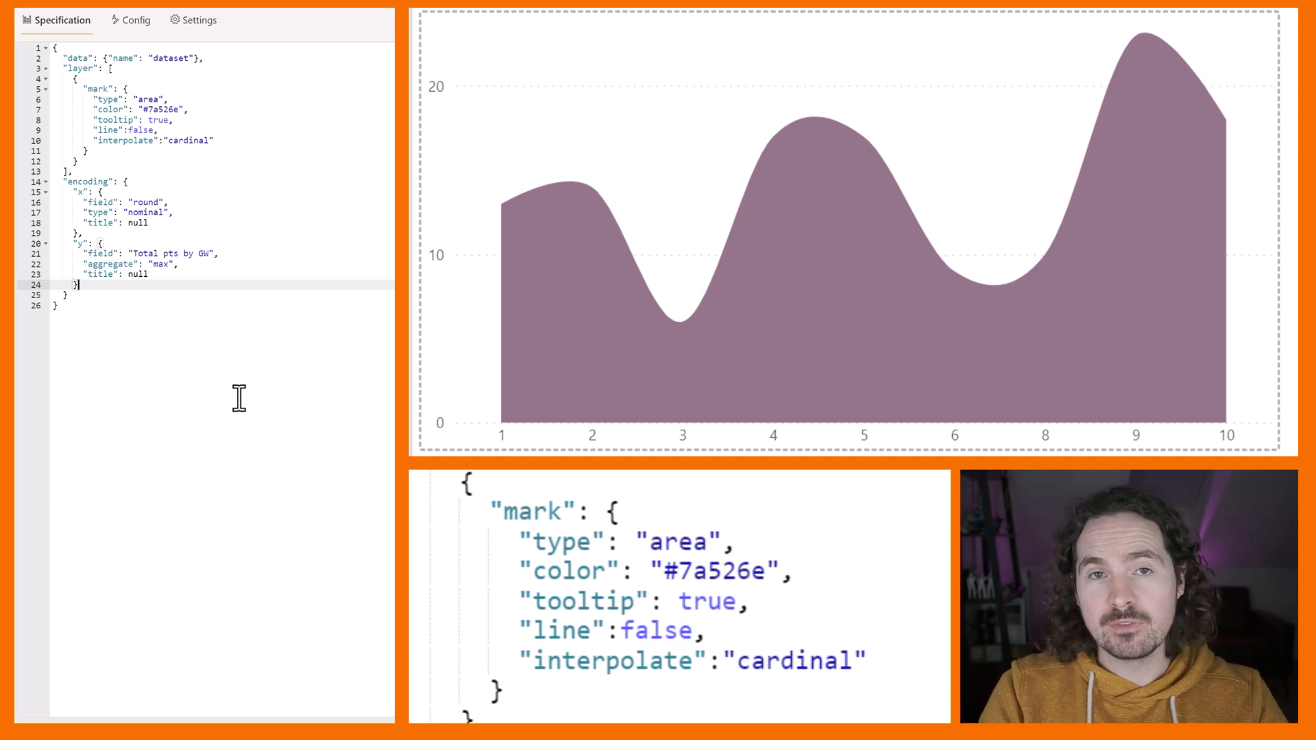
type("\"y2\": {")
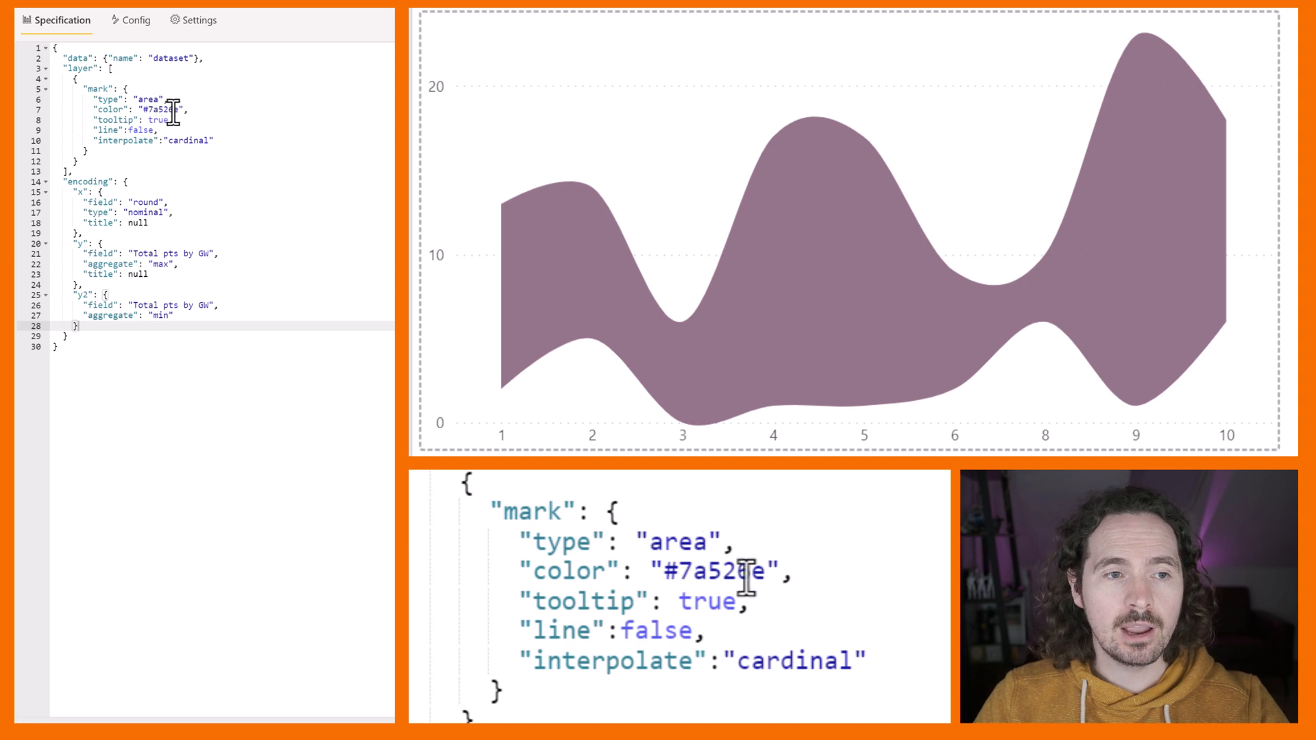
double_click(148, 99)
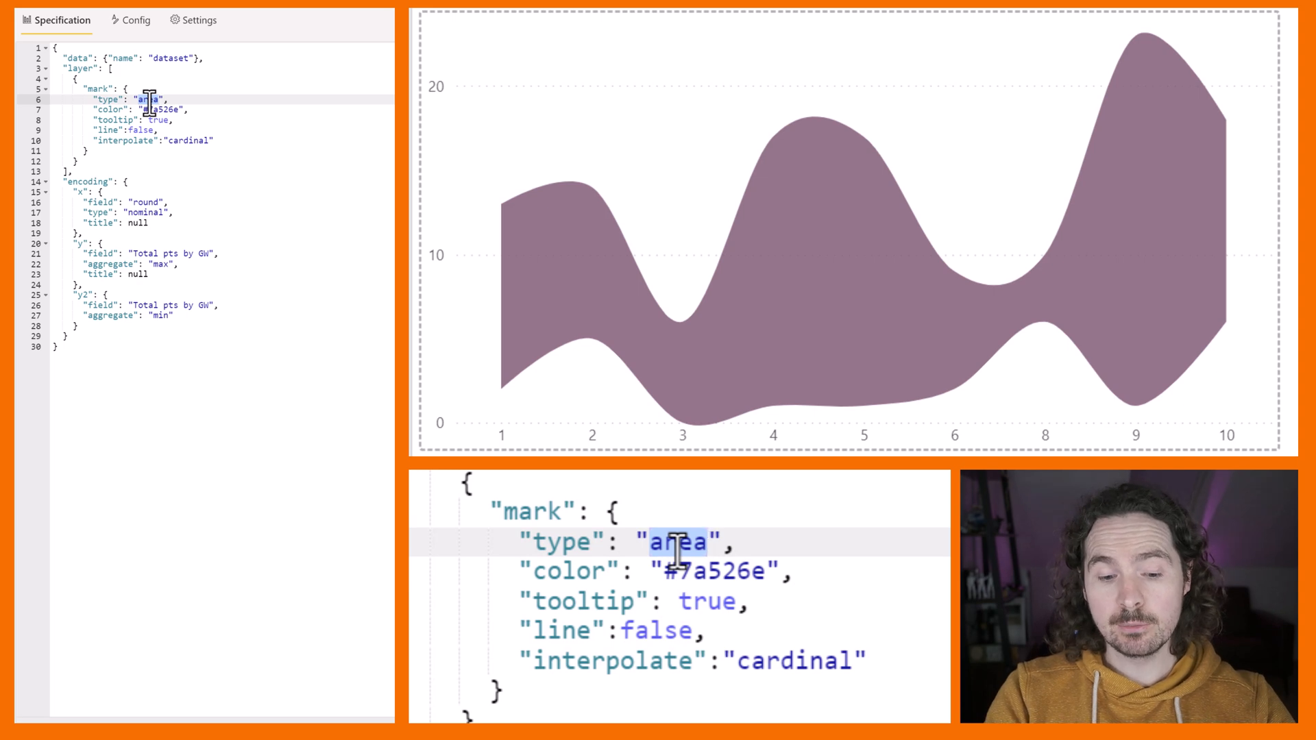
- Switch the mark to rule and remove the line and interpolate properties
type("rule")
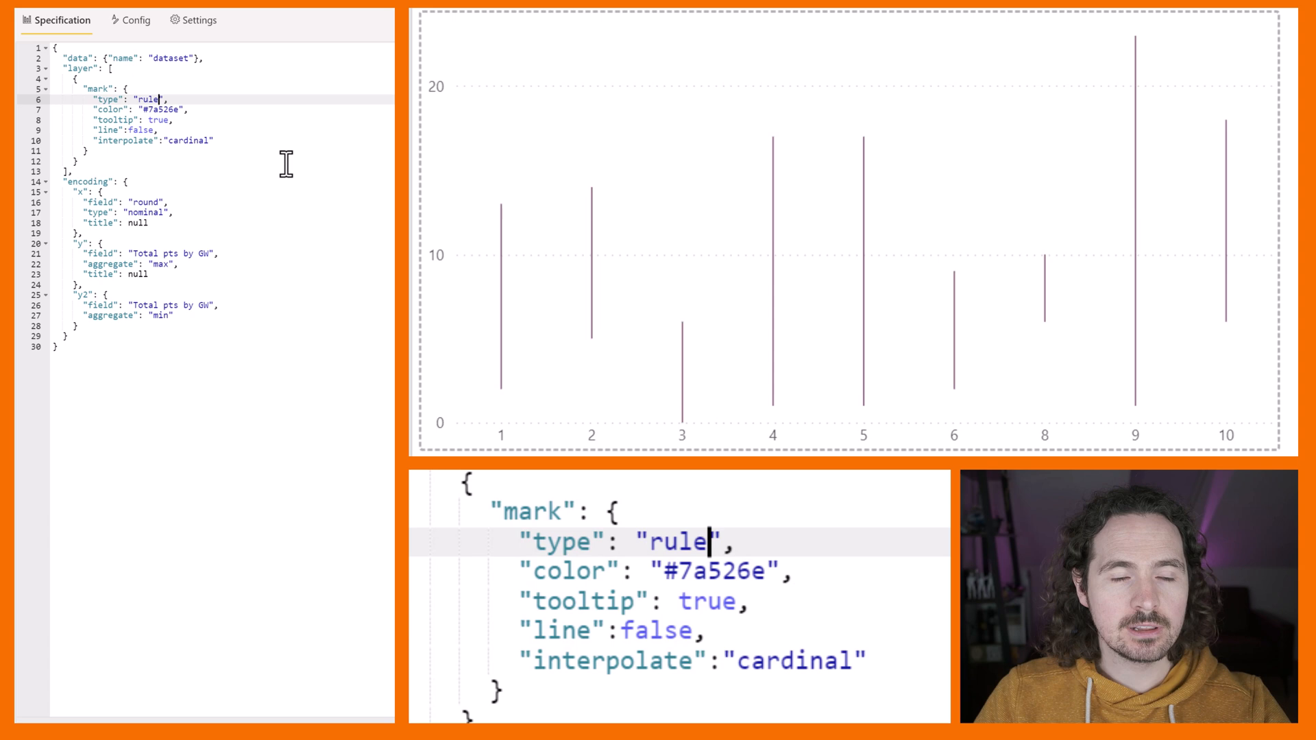
left_click_drag(84, 130, 214, 140)
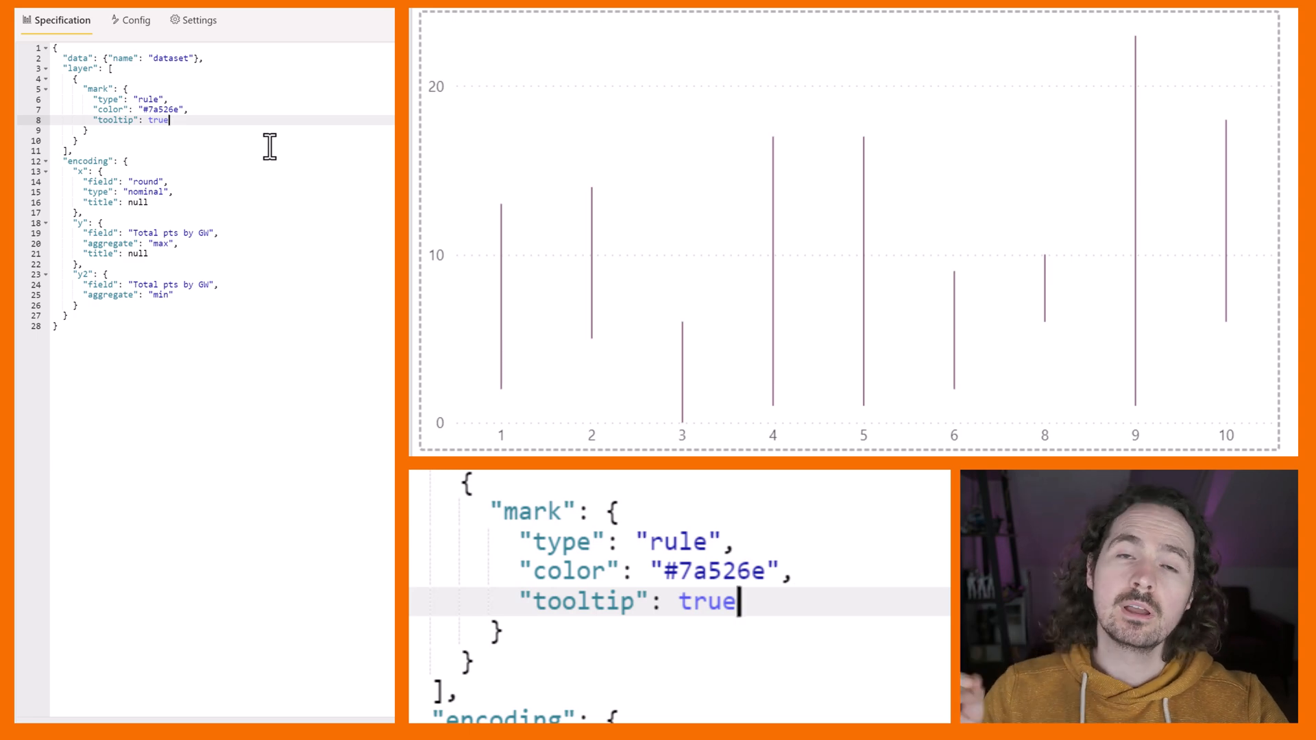
mouse_move(265, 142)
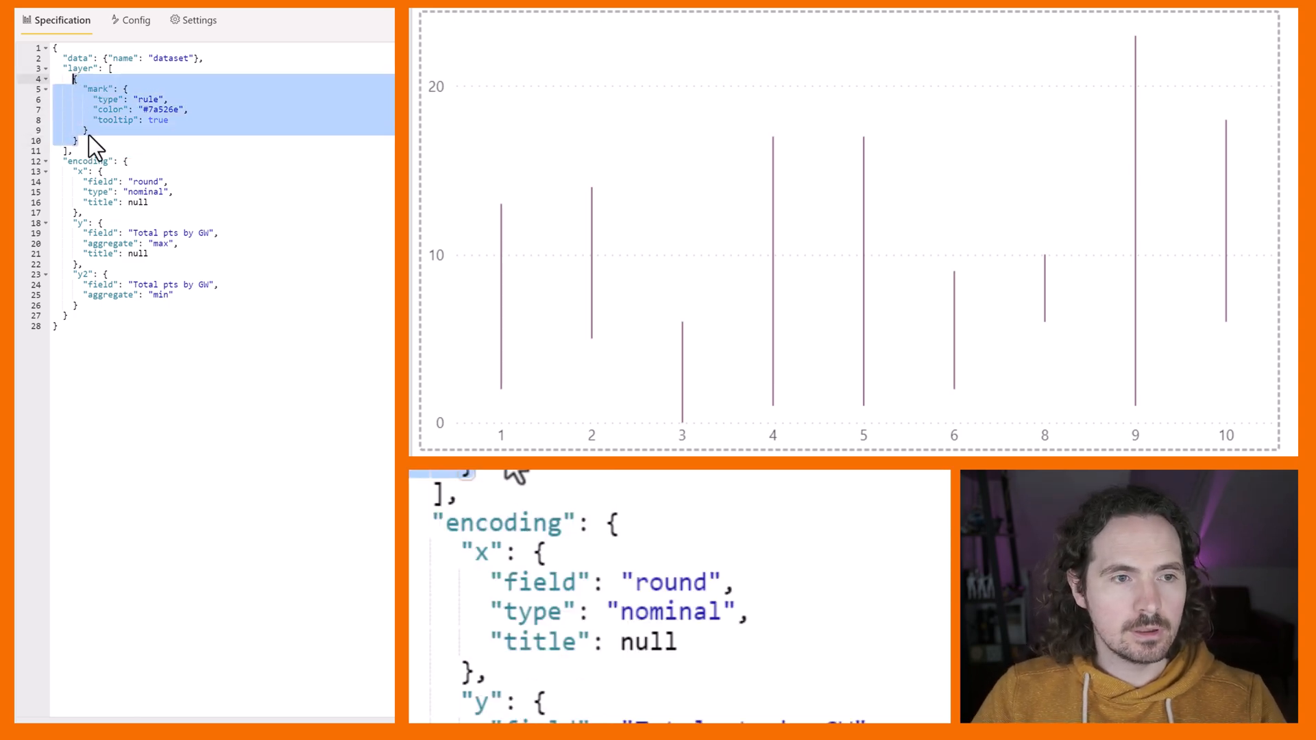
- Paste a copy of the rule layer as a new layer with mark type point
left_click(86, 139)
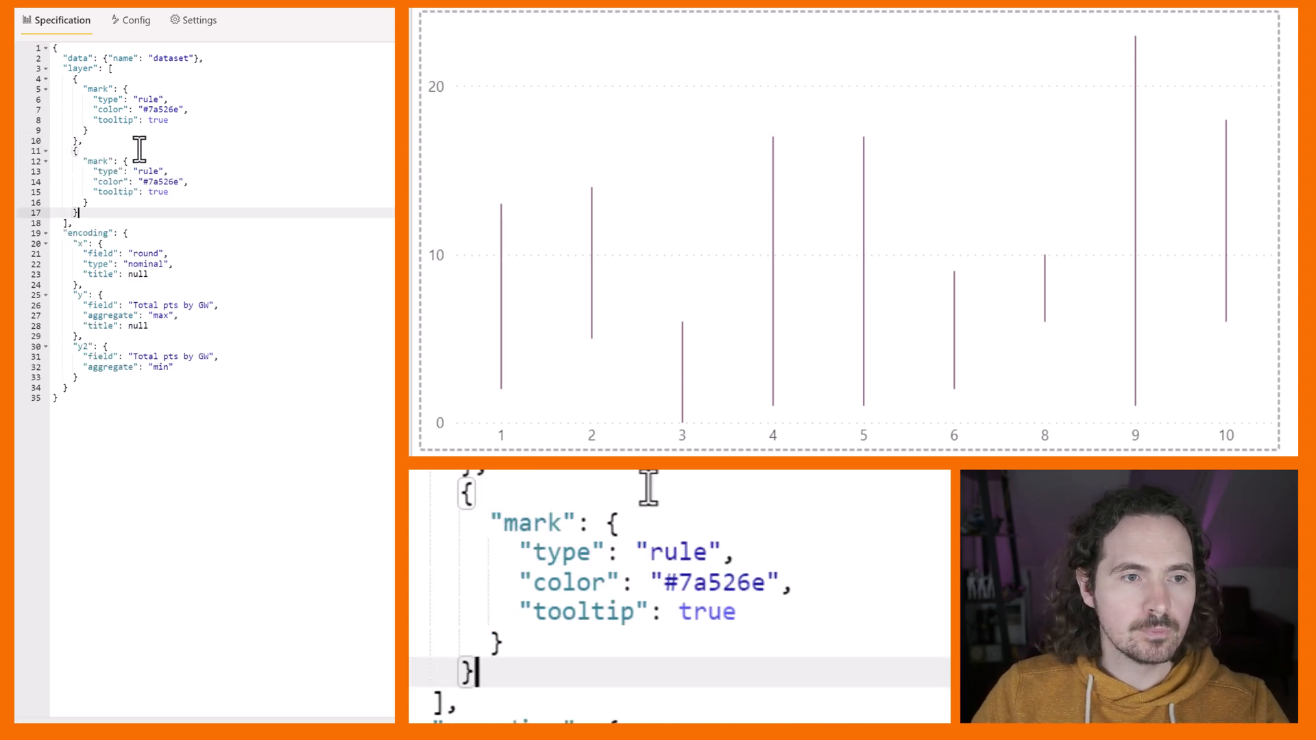
double_click(148, 170)
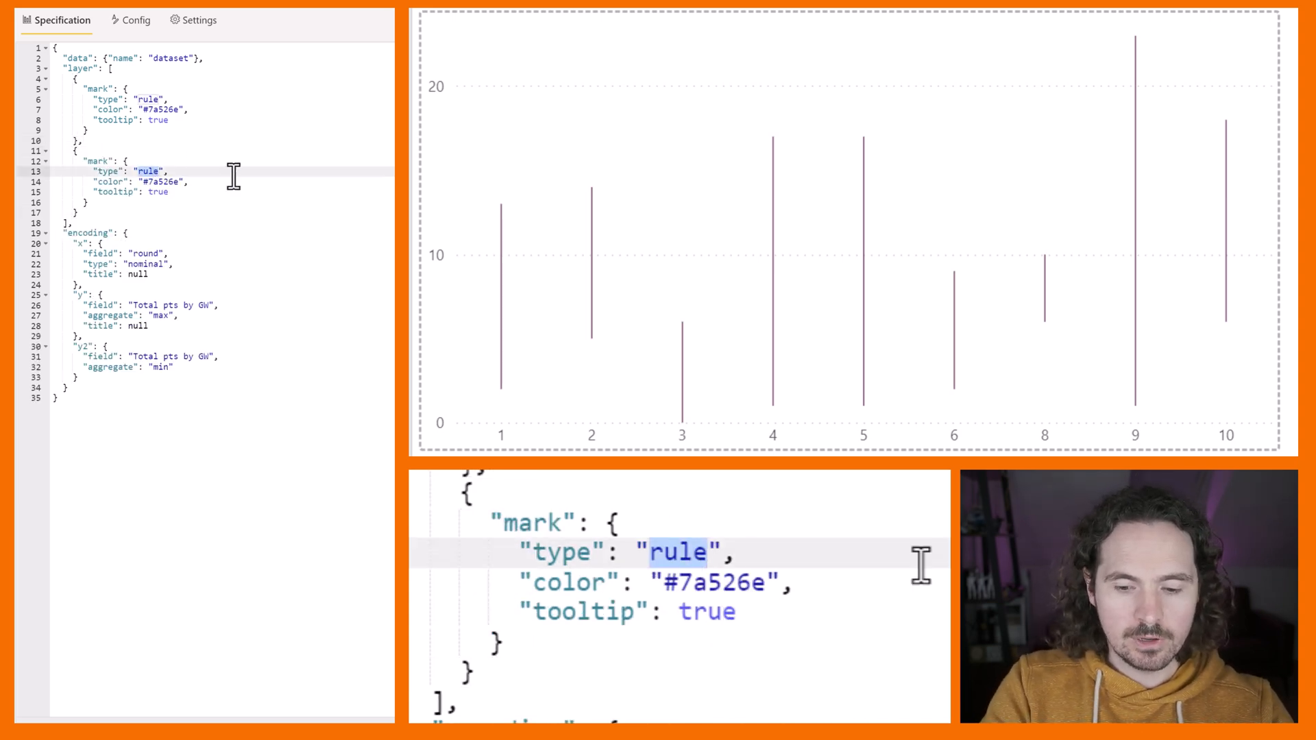
type("point")
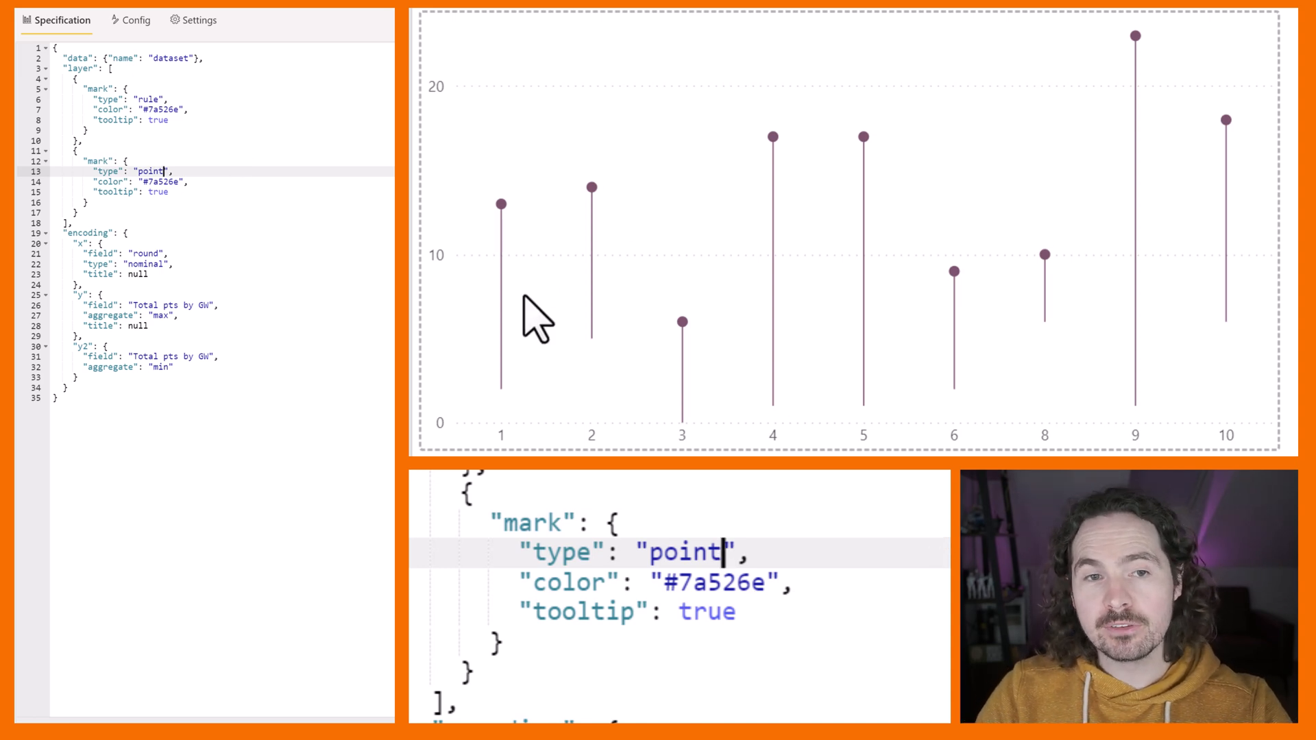
mouse_move(521, 403)
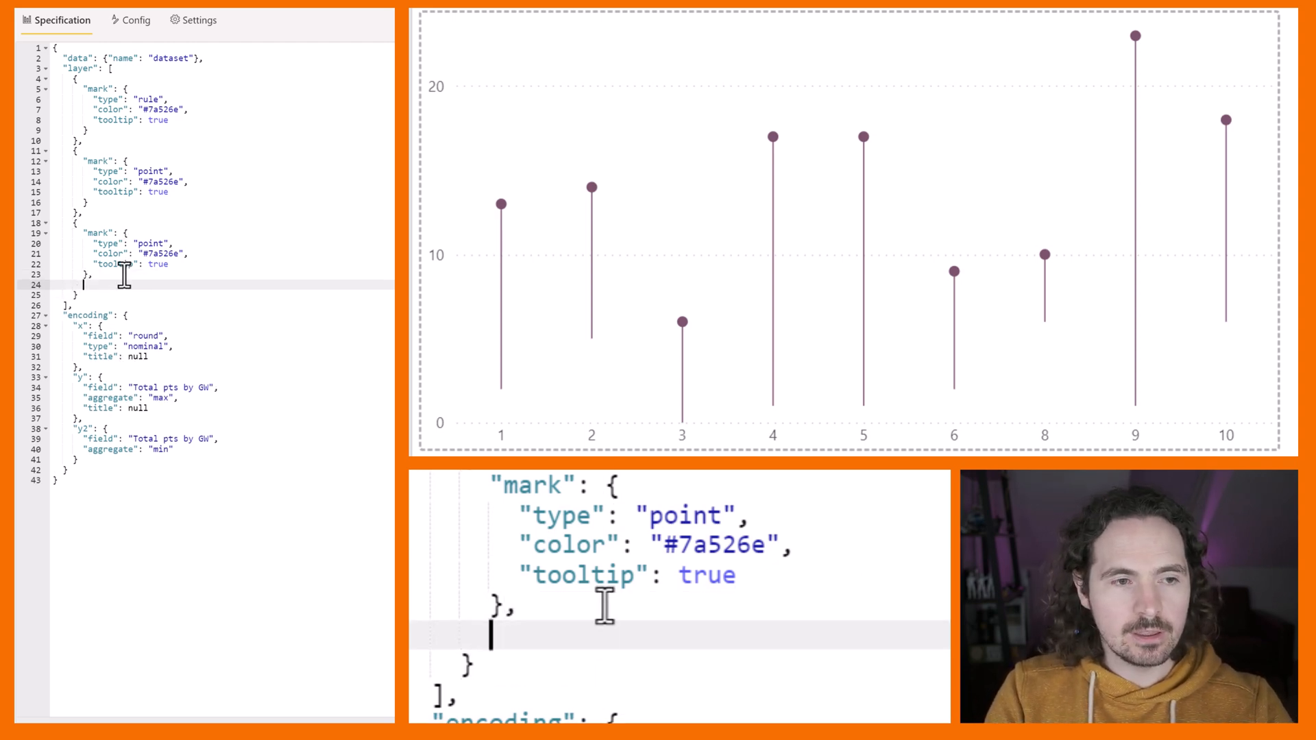
- Give the third point layer a y encoding of Total pts by GW aggregated by min
type("\"")
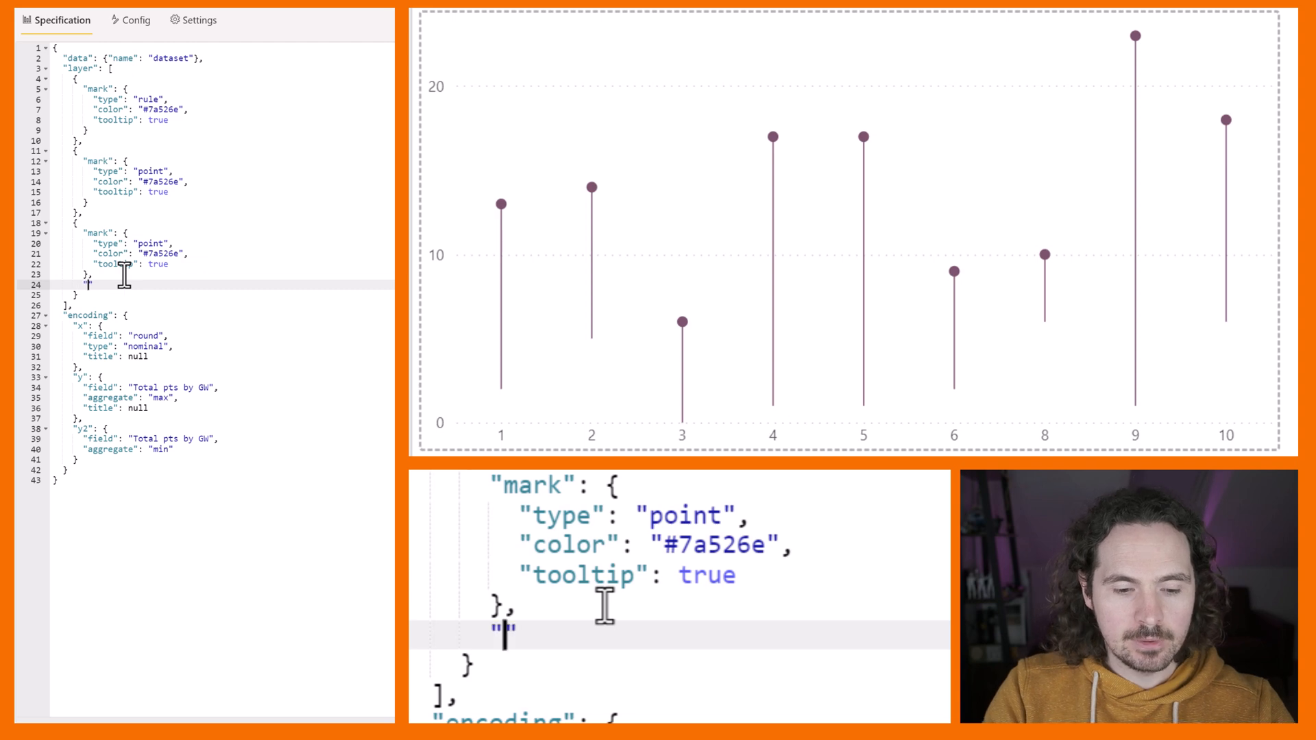
type("enc")
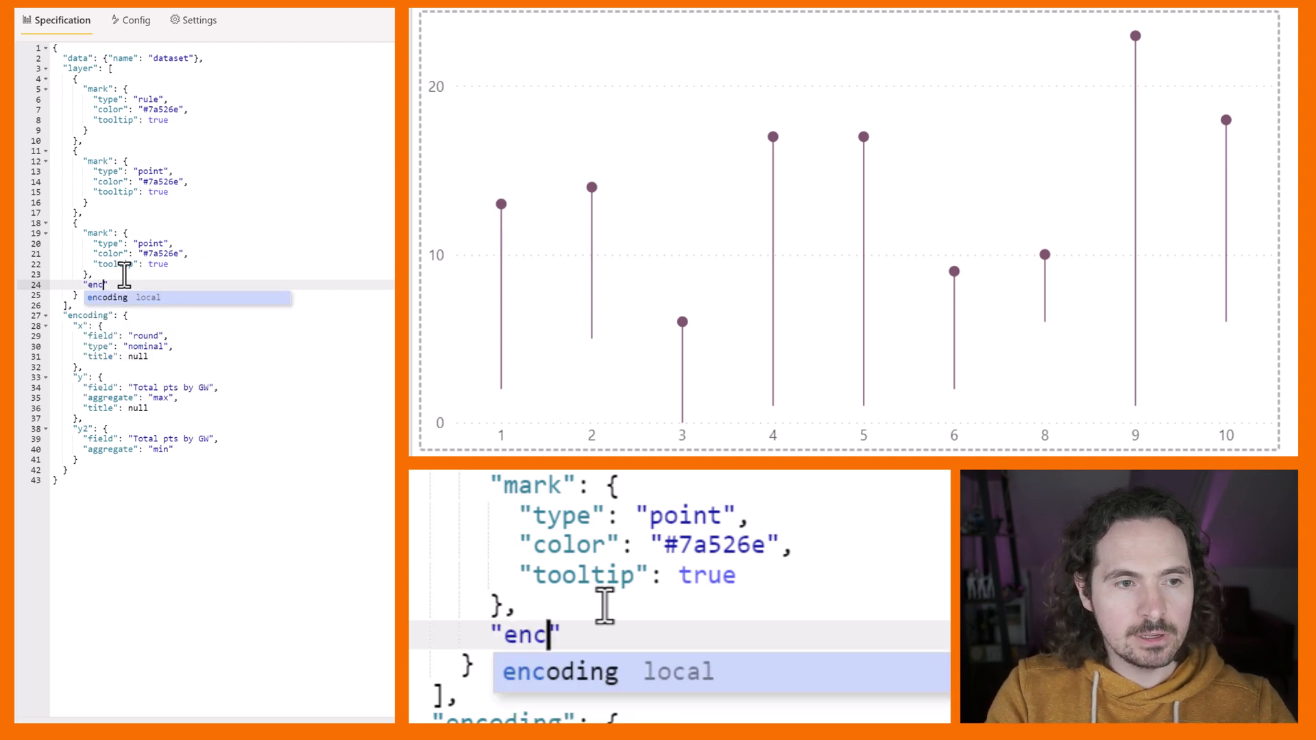
type("oding\"")
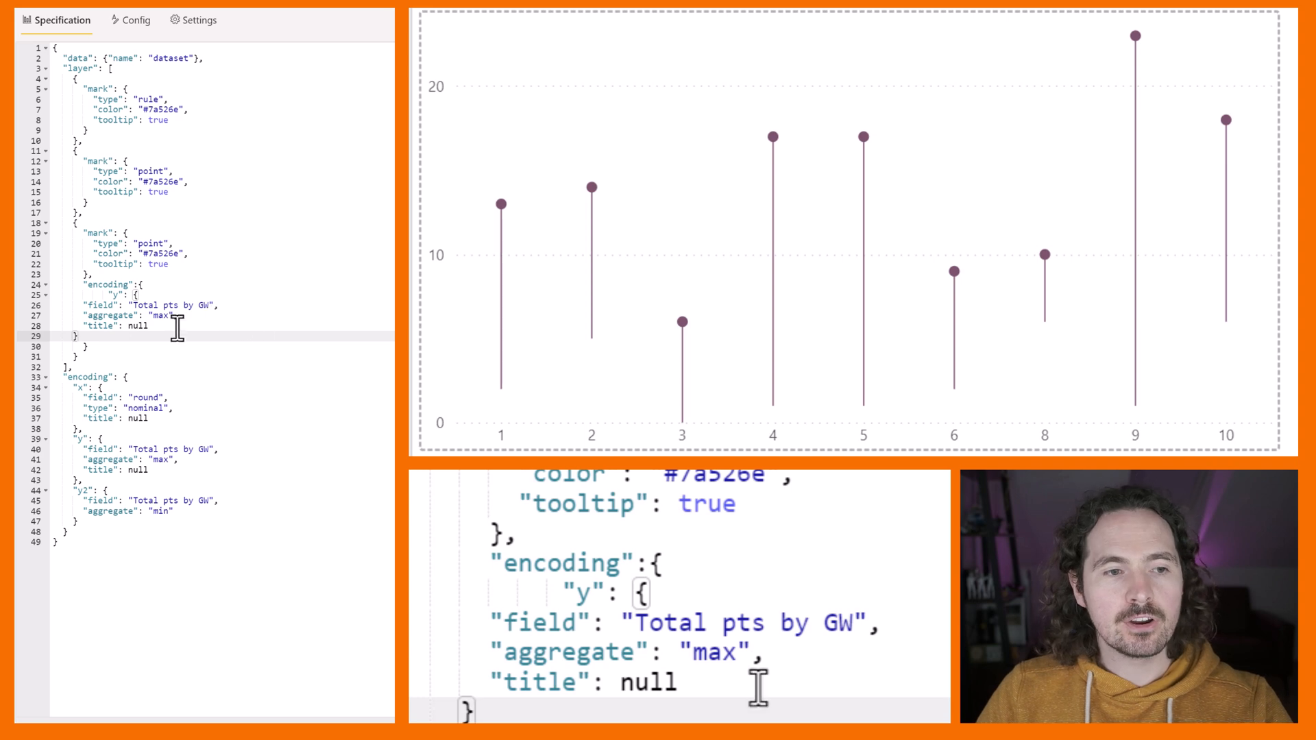
type("min")
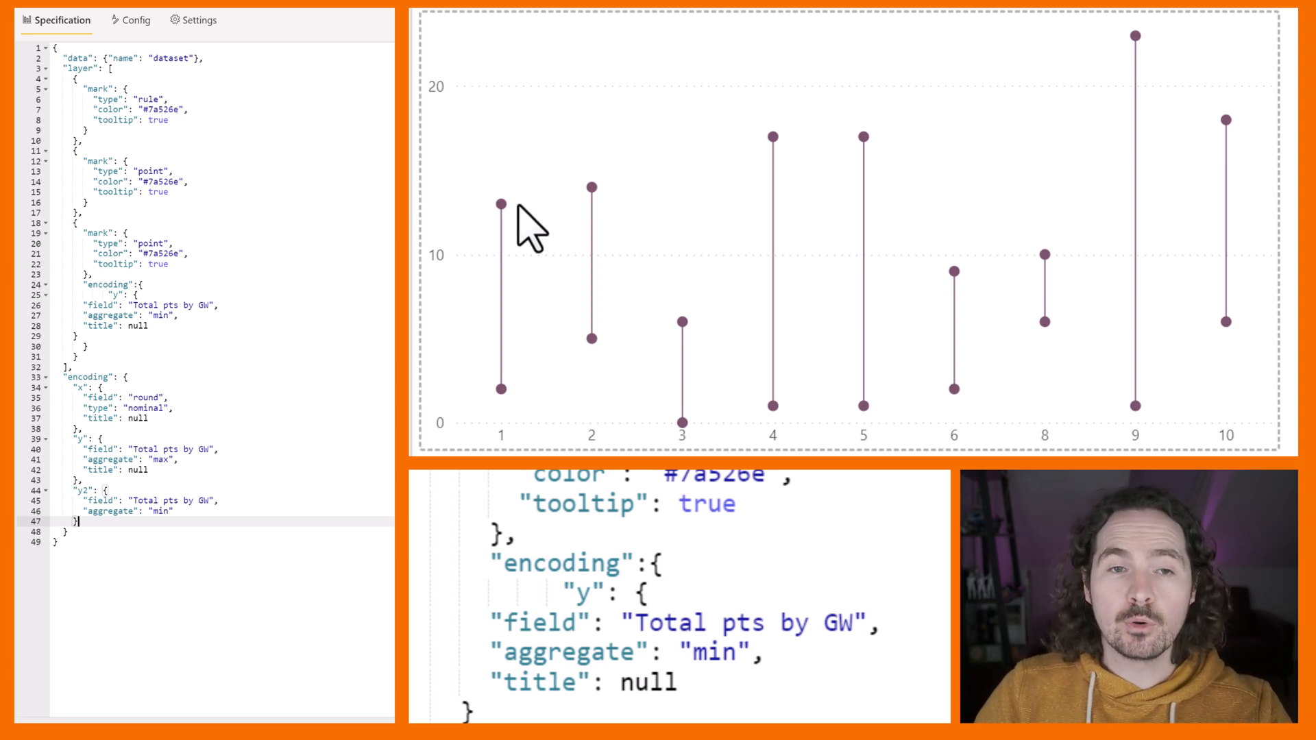
mouse_move(482, 332)
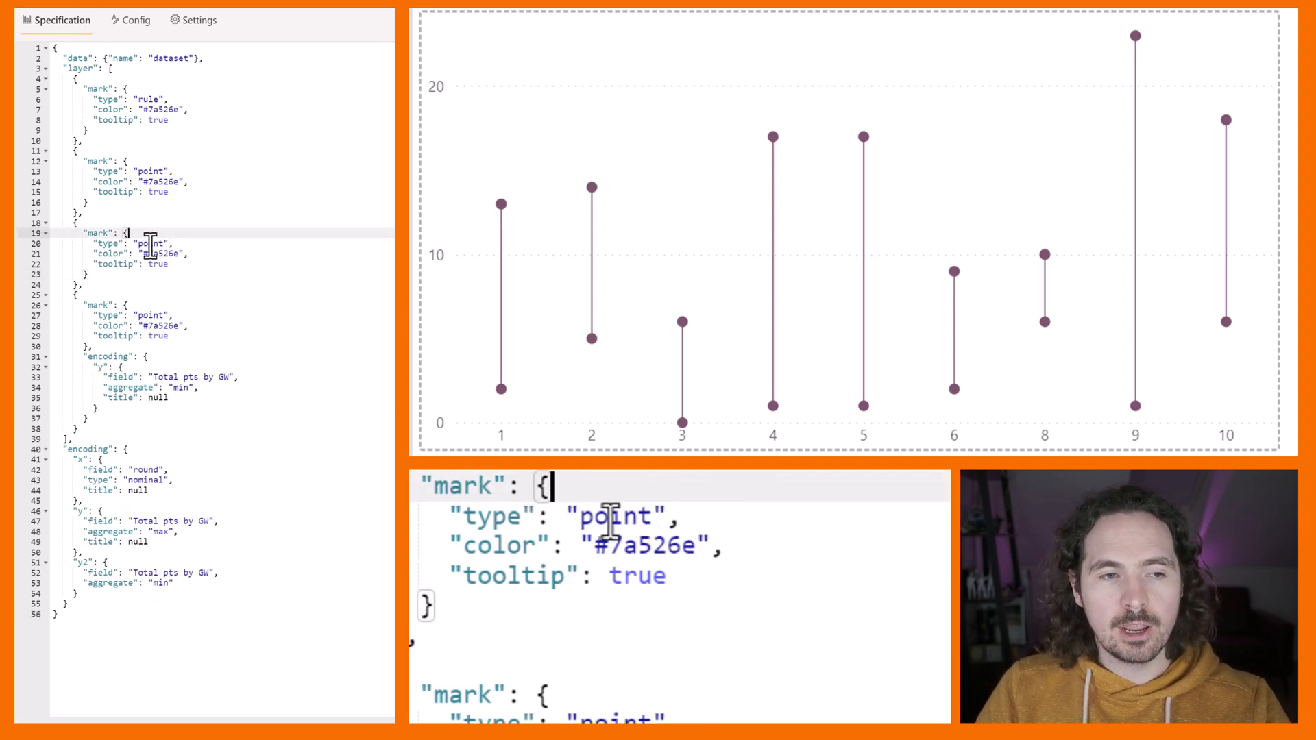
- Set the duplicated layer's type to text and start its encoding block
type("tex")
left_click(223, 273)
type(",")
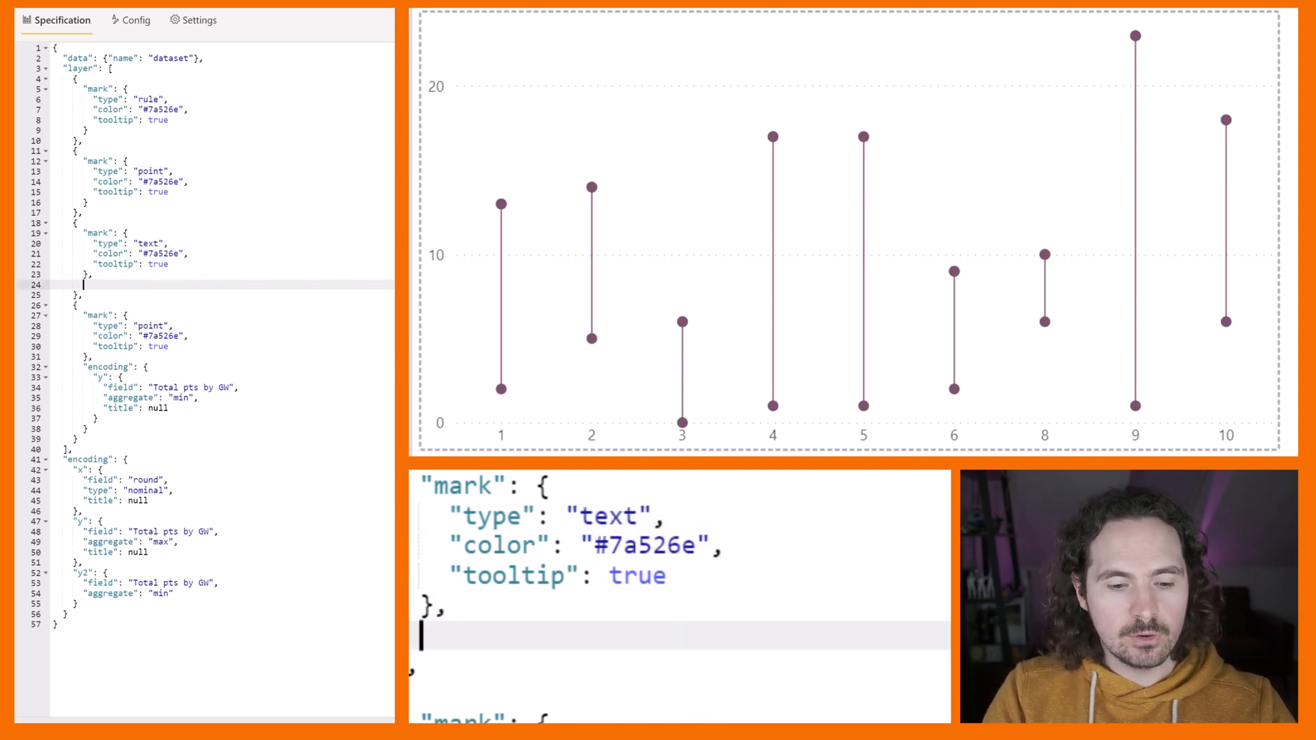
type("en\"")
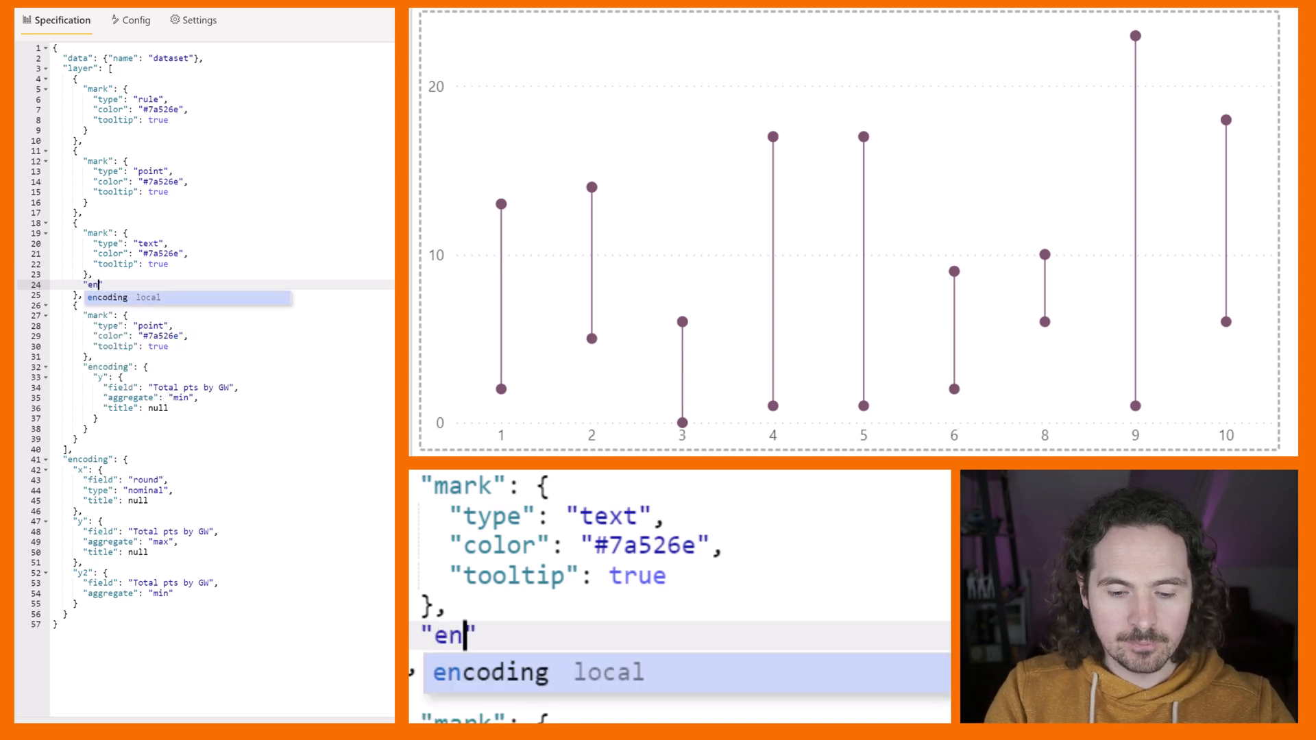
type("c")
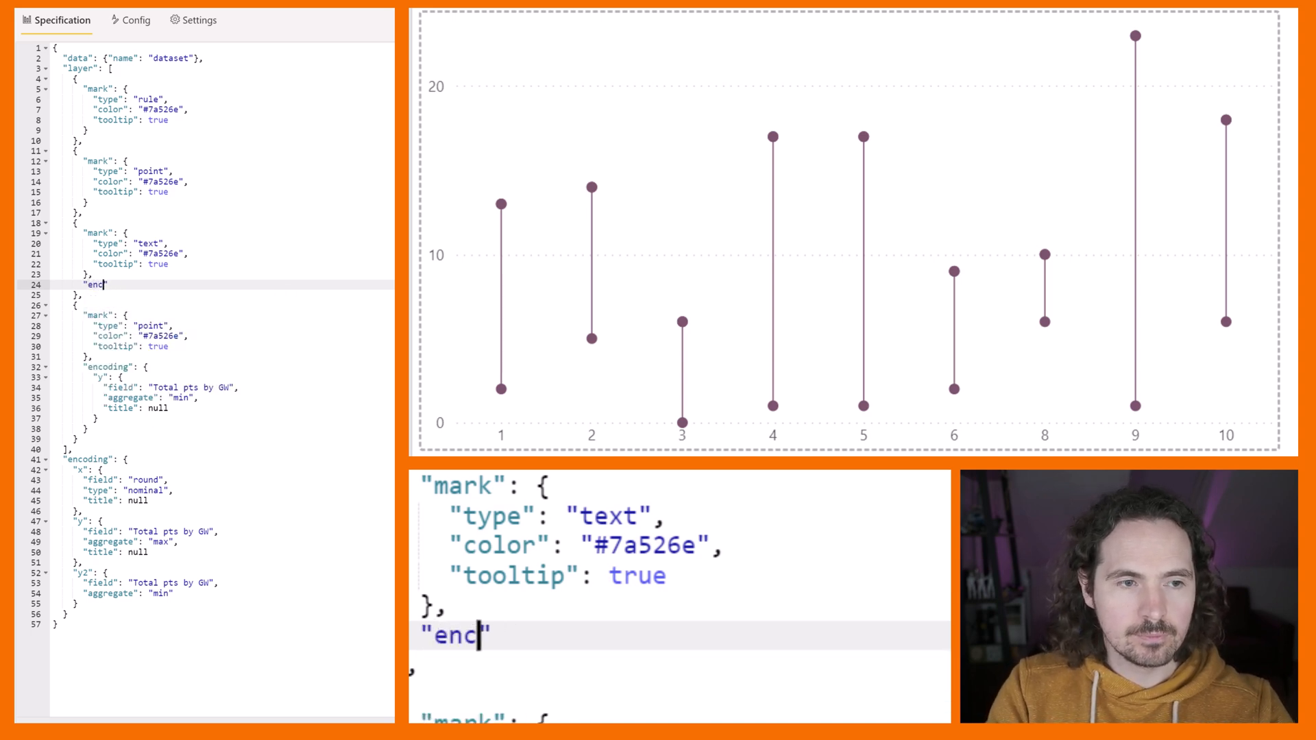
type("oding")
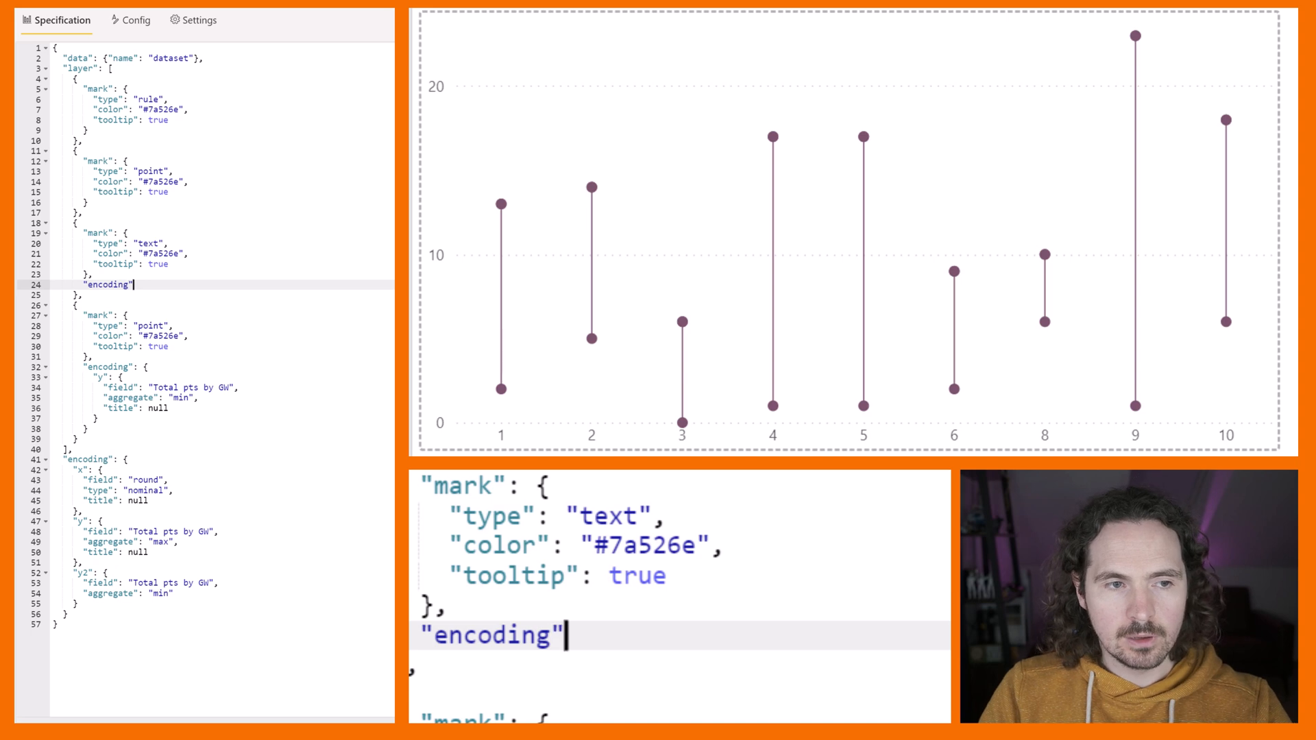
type(":")
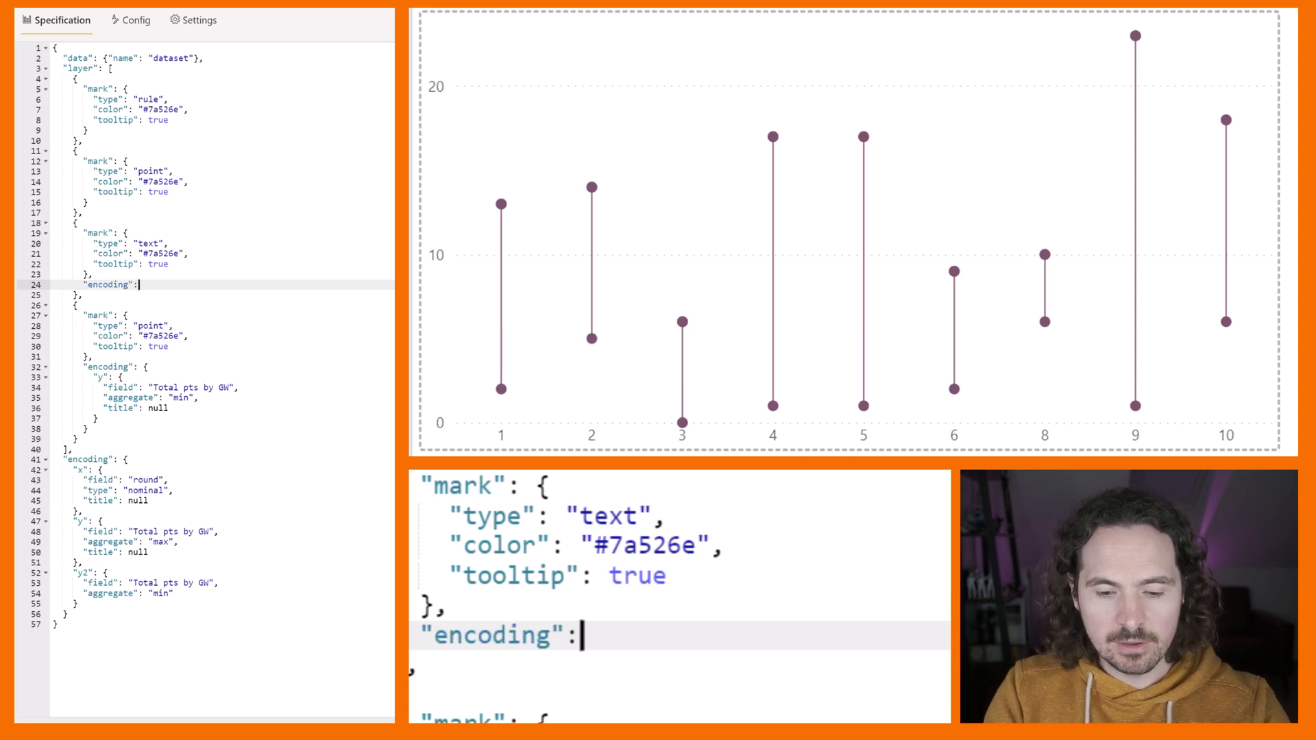
type("{")
type("\"text")
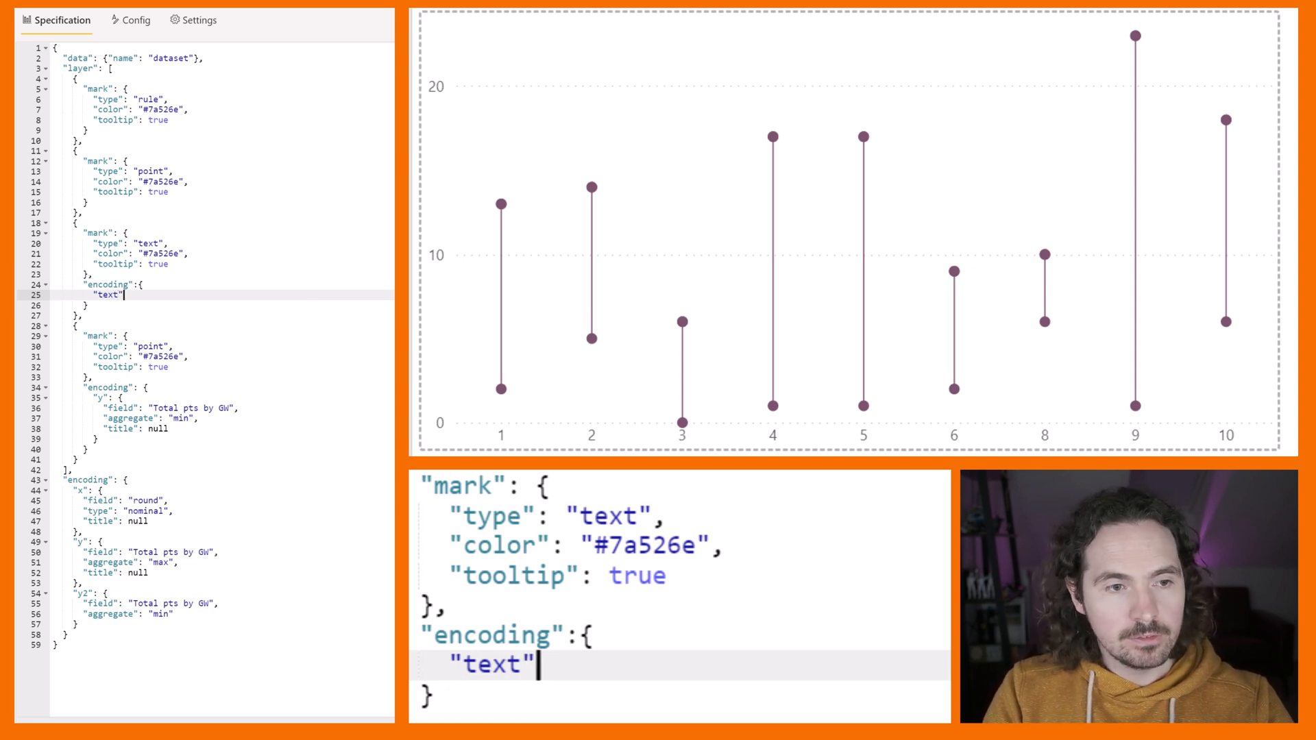
- Encode text as the Total pts by GW field aggregated as max
type(":{")
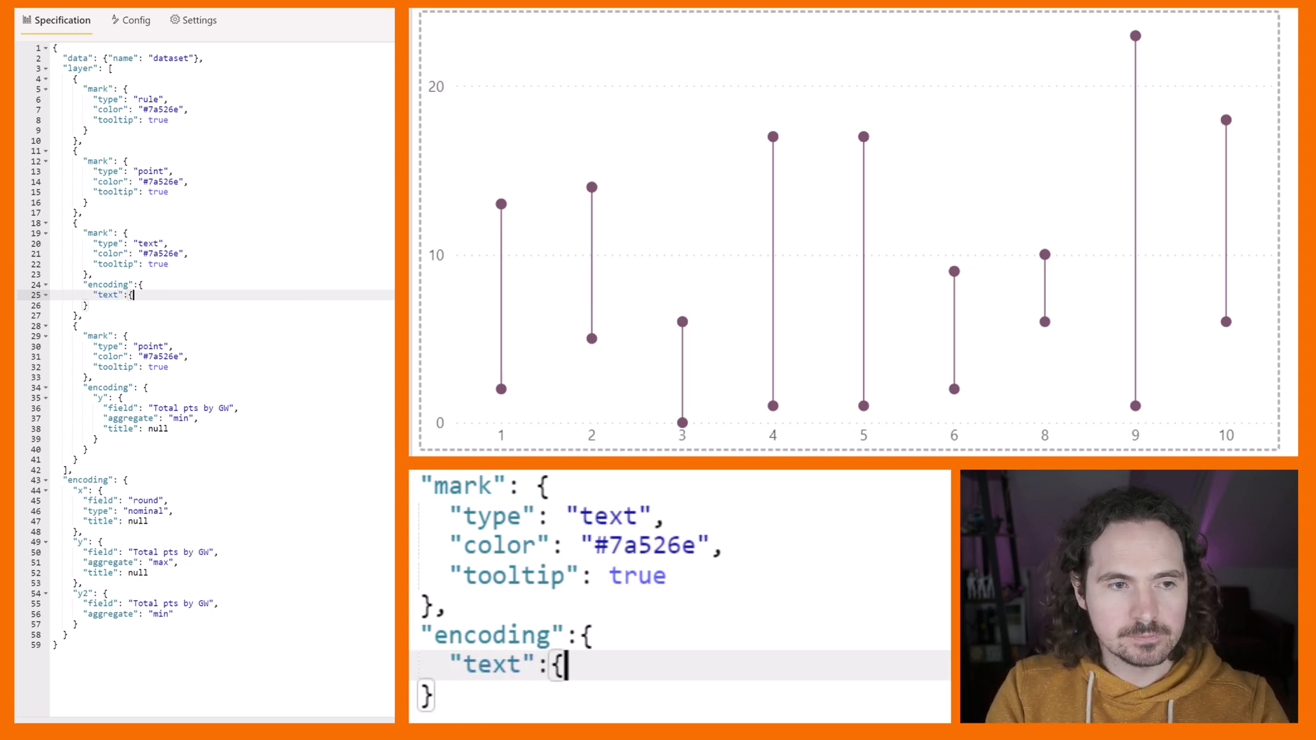
type("field\":")
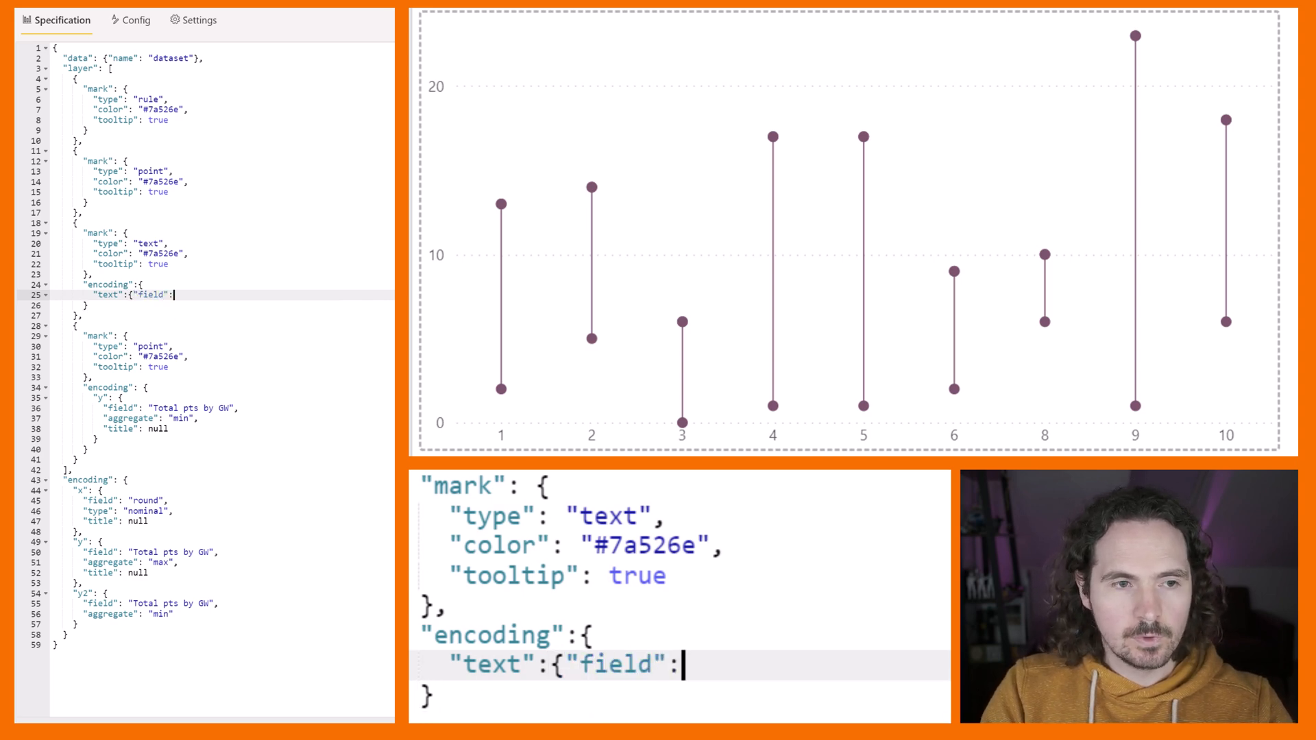
type("tot")
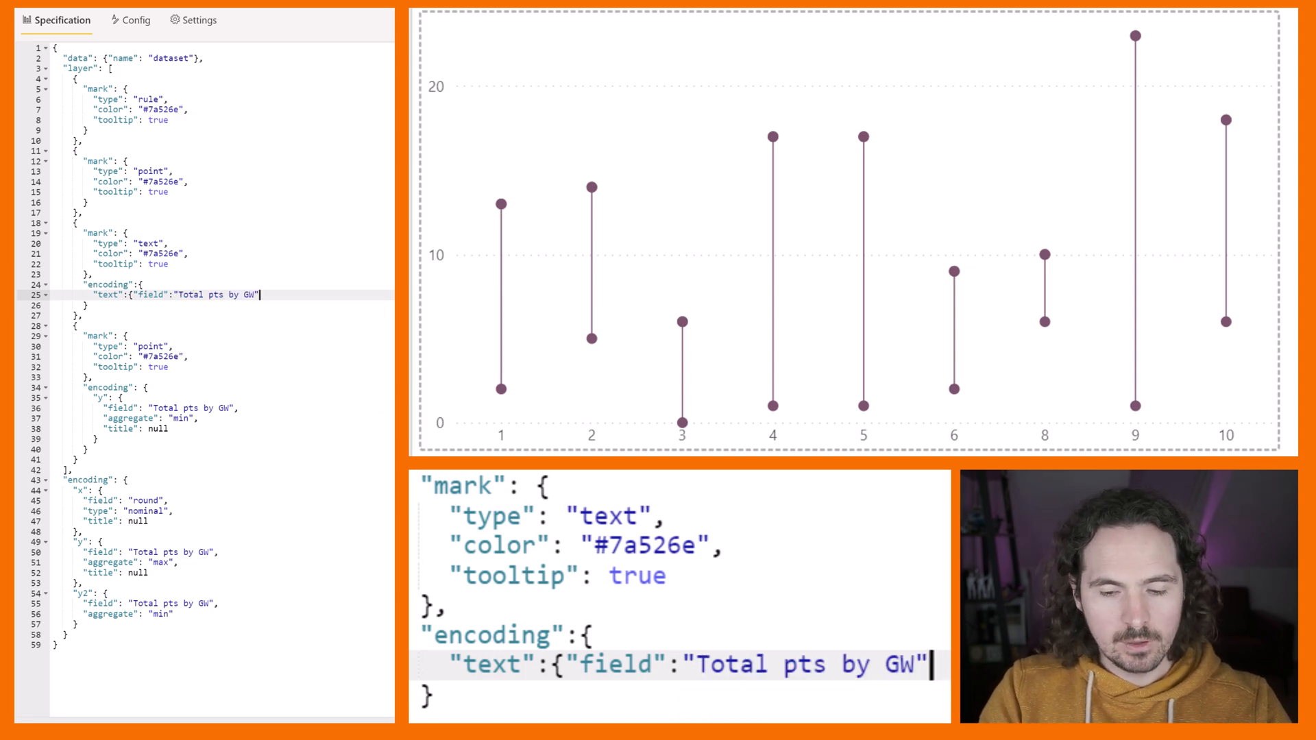
type("}")
type("\"agrr\"")
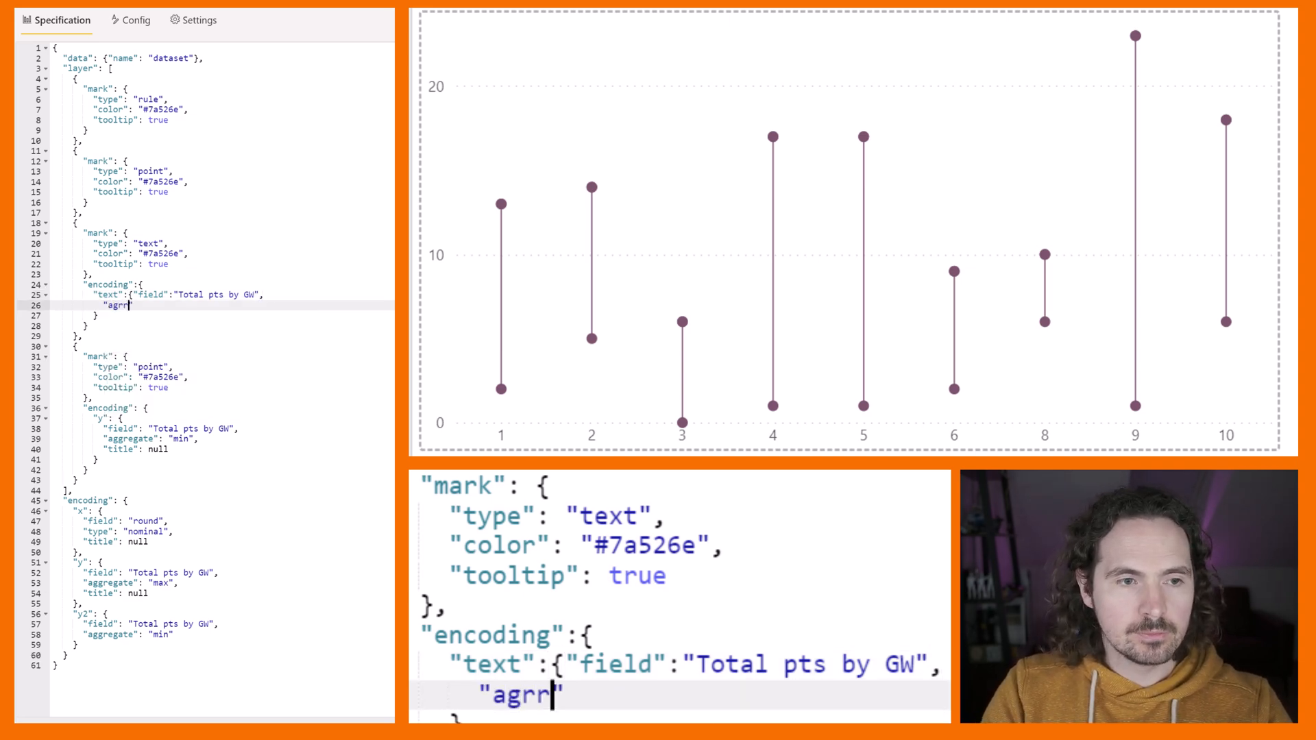
key("Backspace")
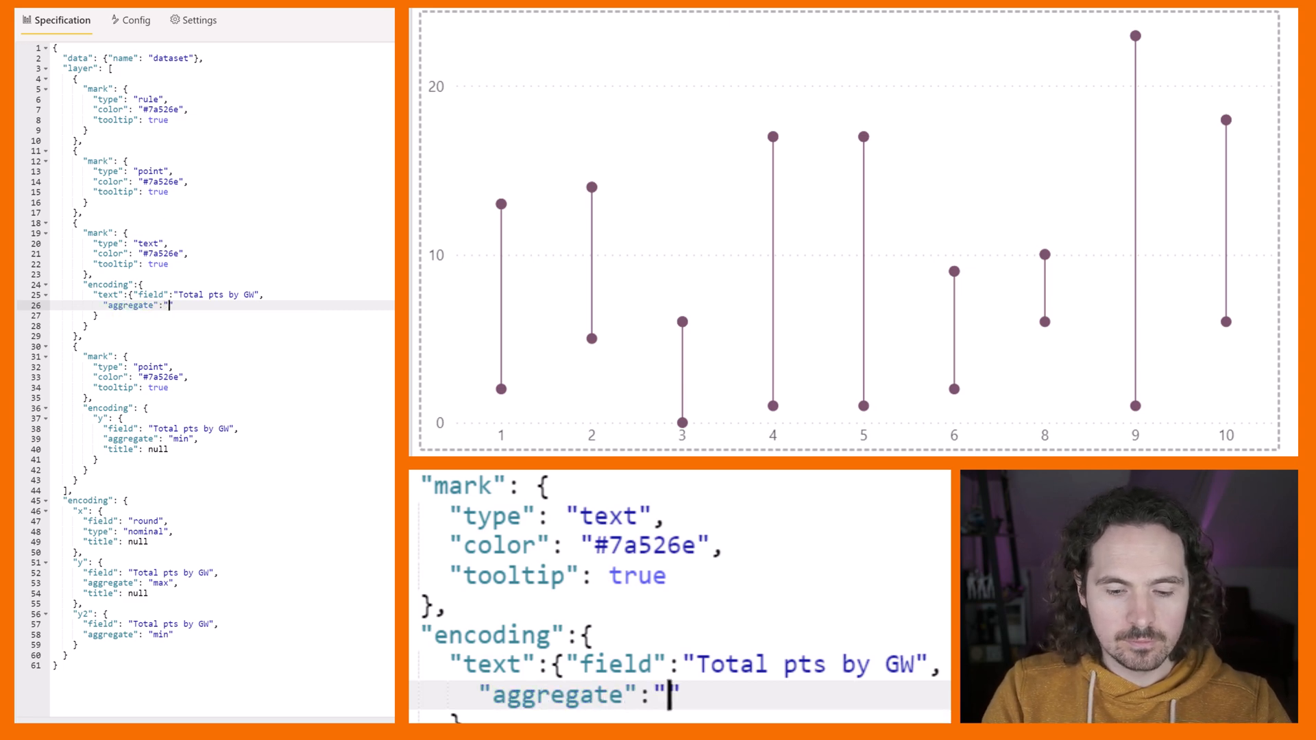
type("max")
left_click(221, 264)
type(",")
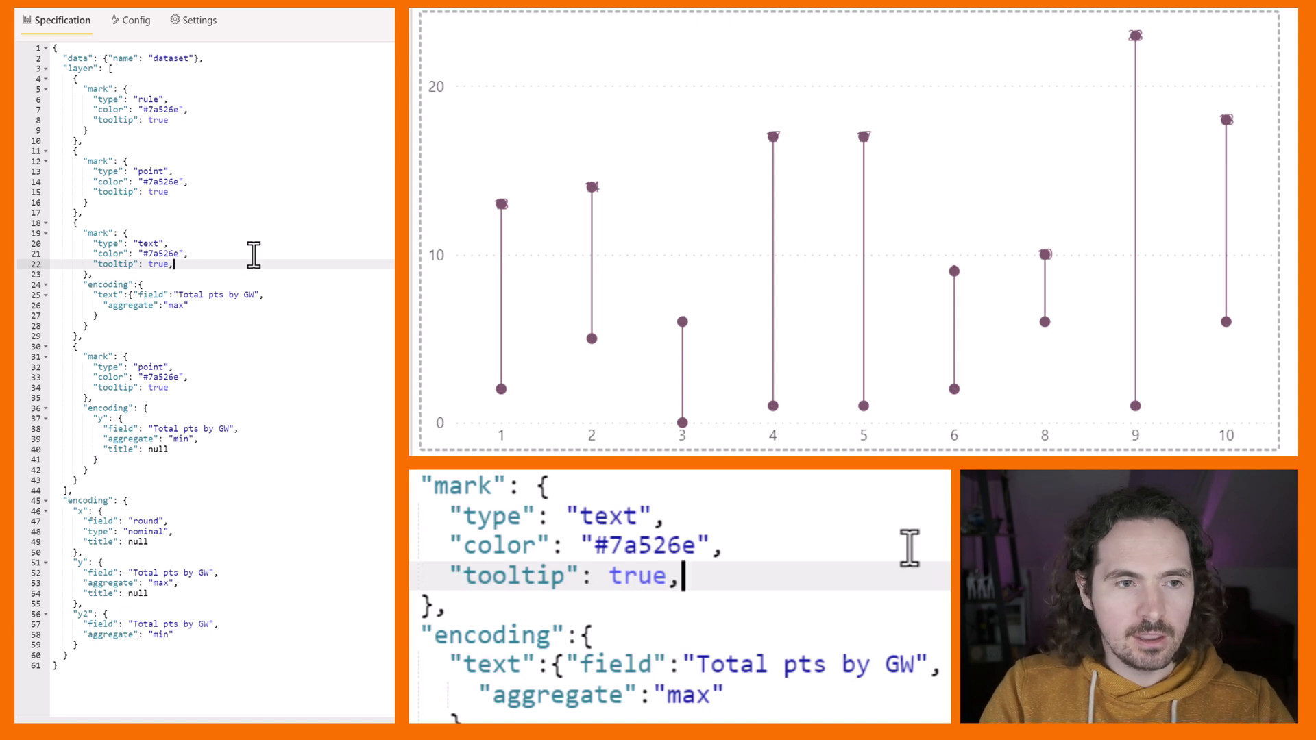
- Add "yOffset": -10 to the text mark so labels sit above the points
type("\"y")
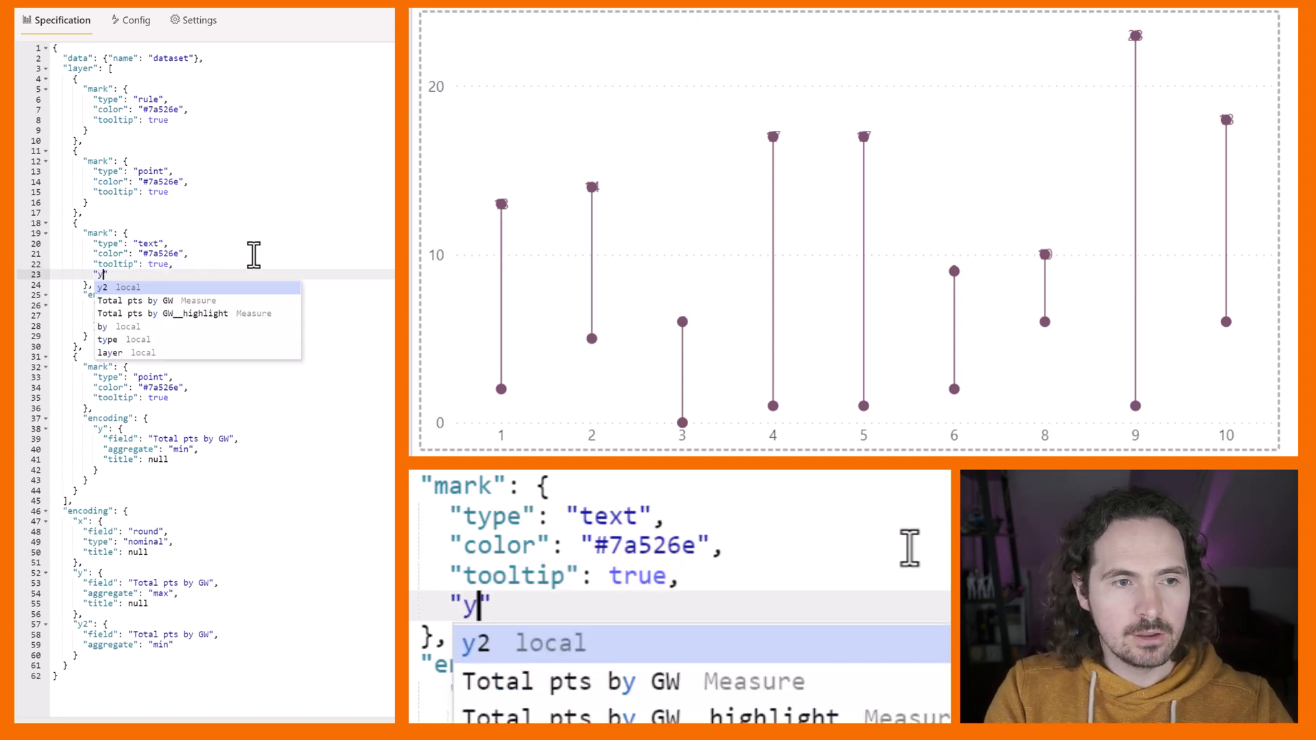
type("Off")
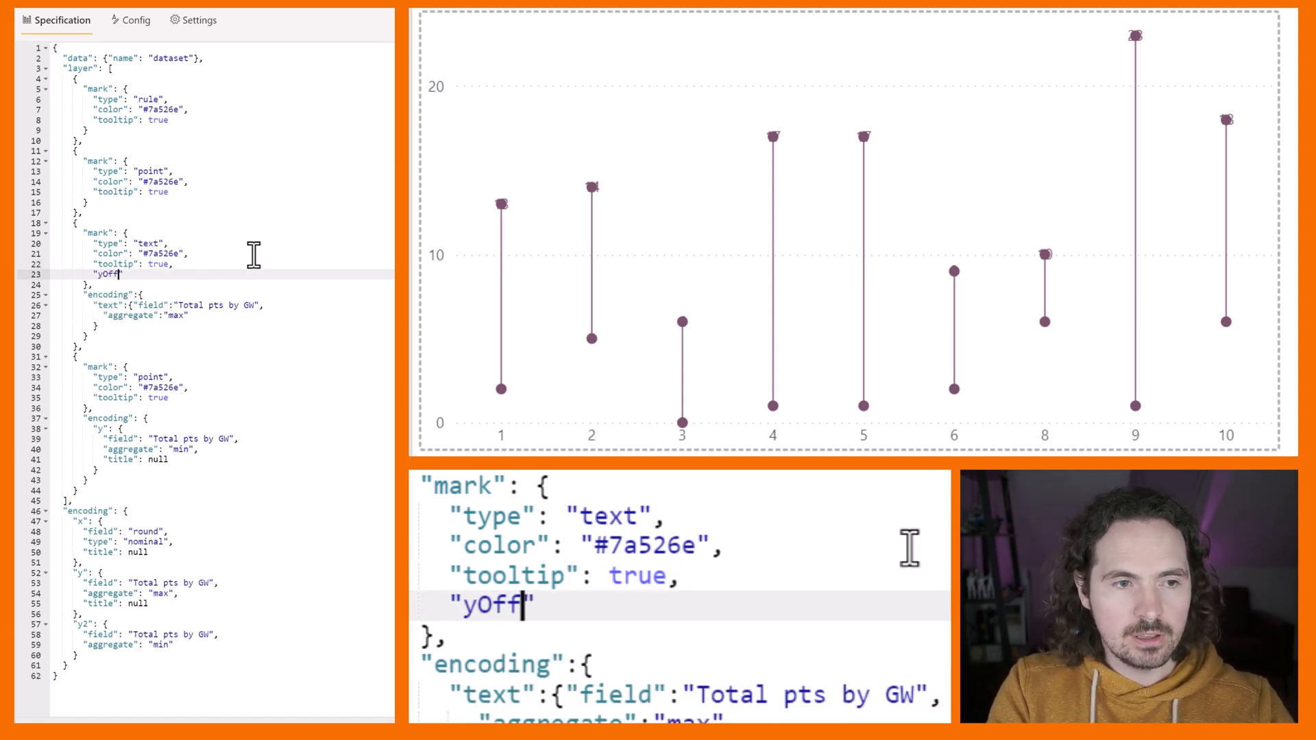
type("set\":")
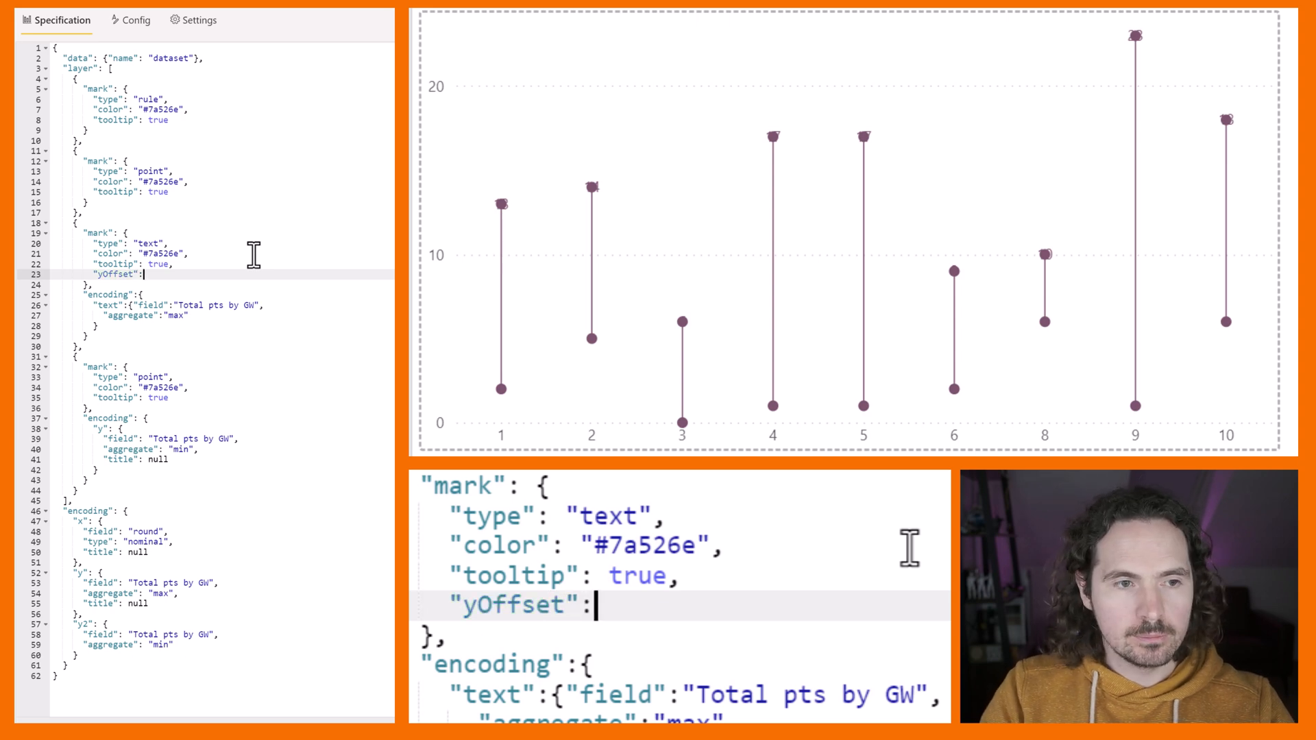
type("-10")
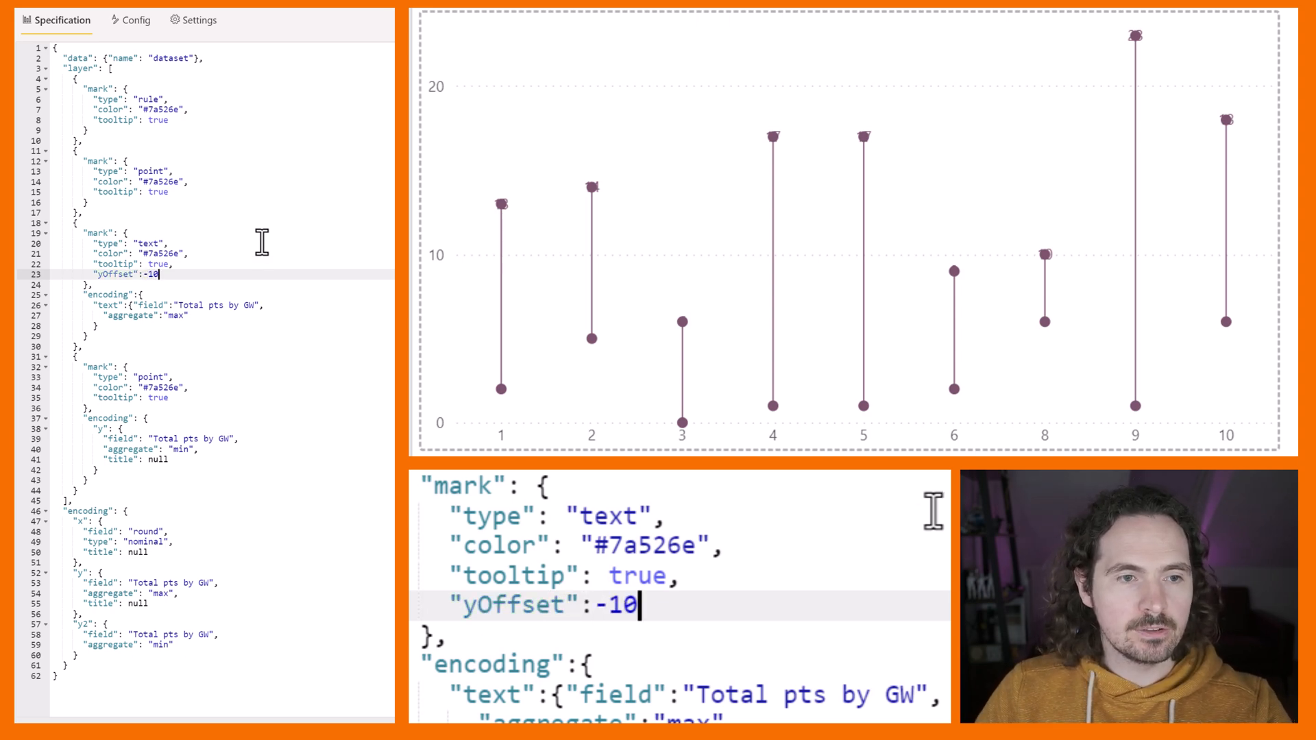